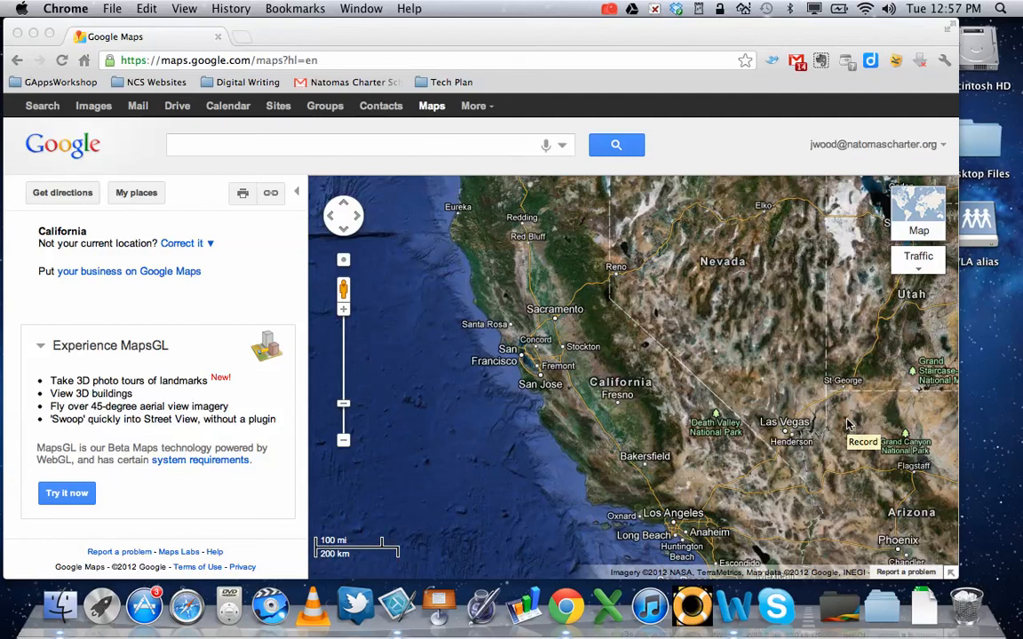
mouse_move(968, 250)
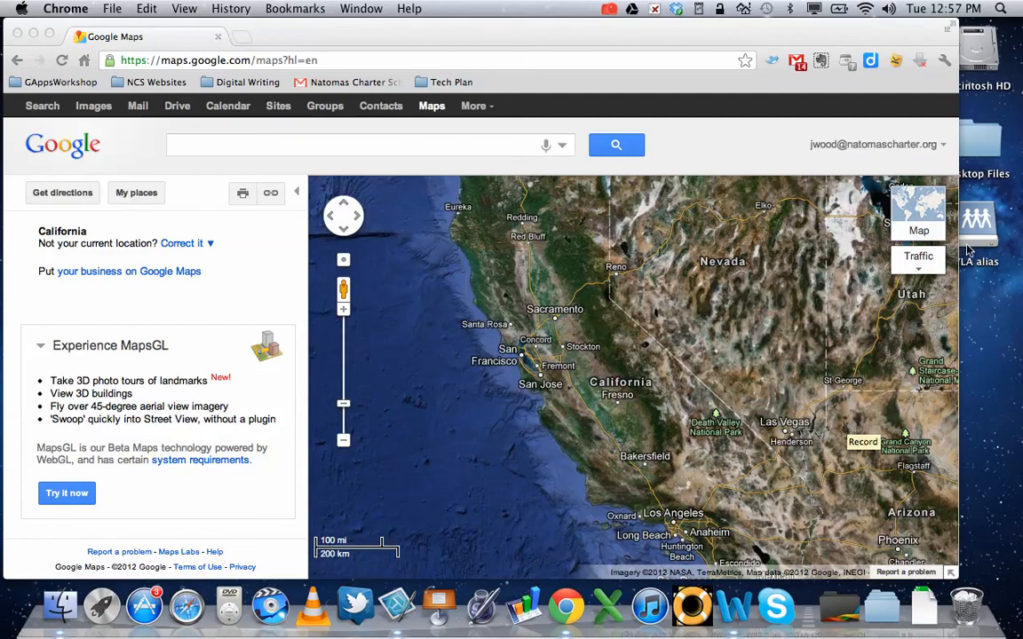
Launch QuickTime Player via a Spotlight search for "quick" and close the old Screen Recording 6 window.
click(1002, 9)
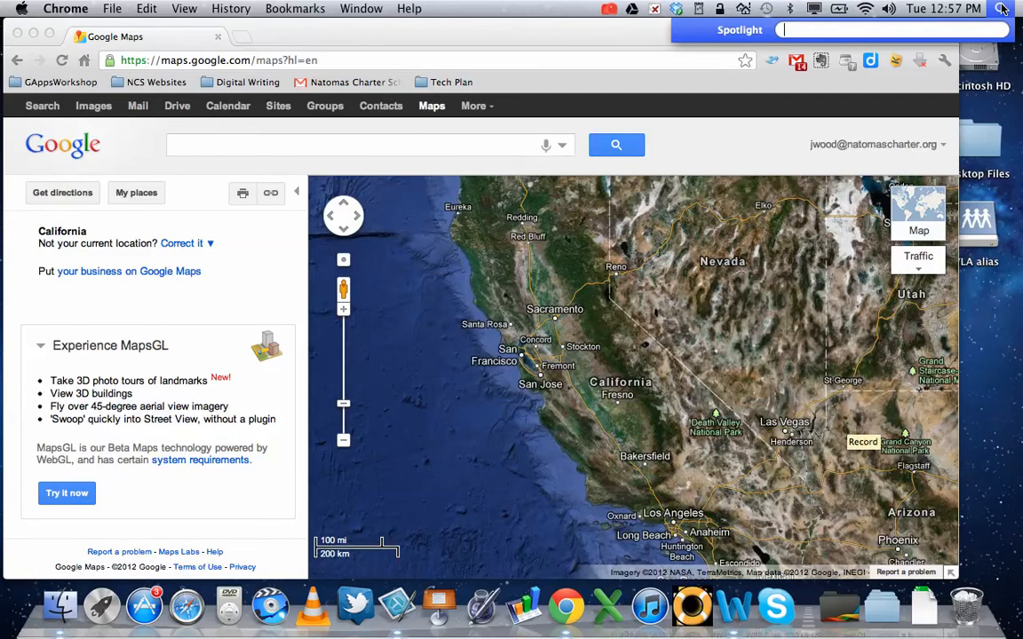
text(quick)
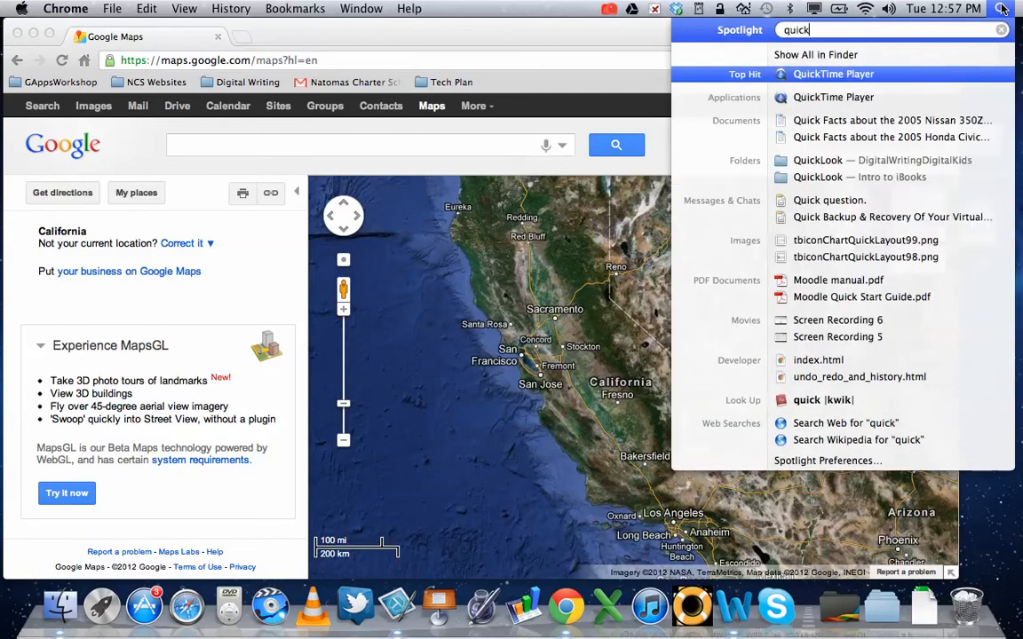
click(833, 74)
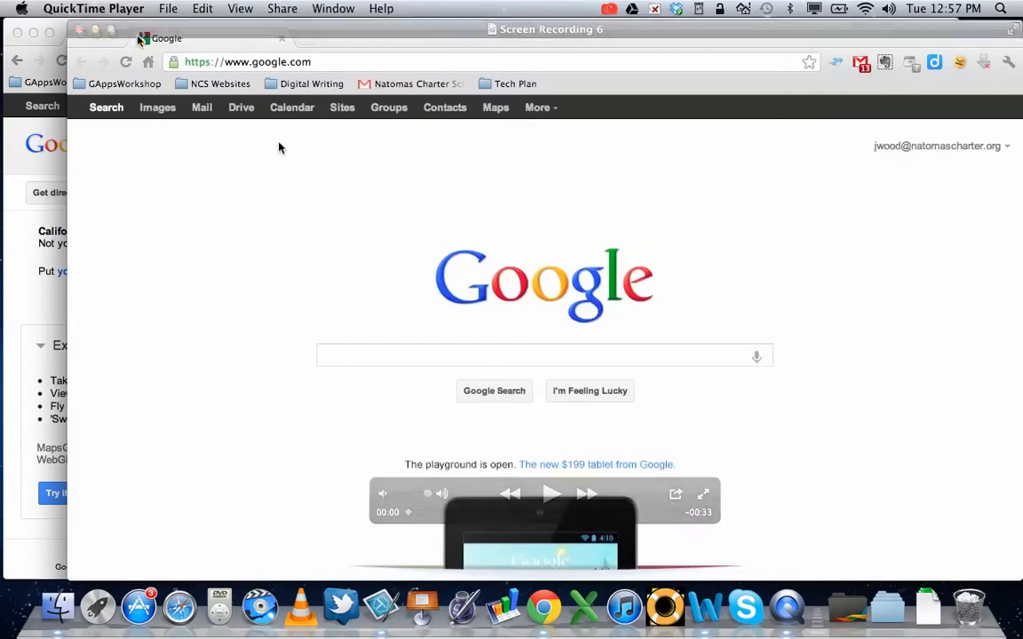
click(496, 106)
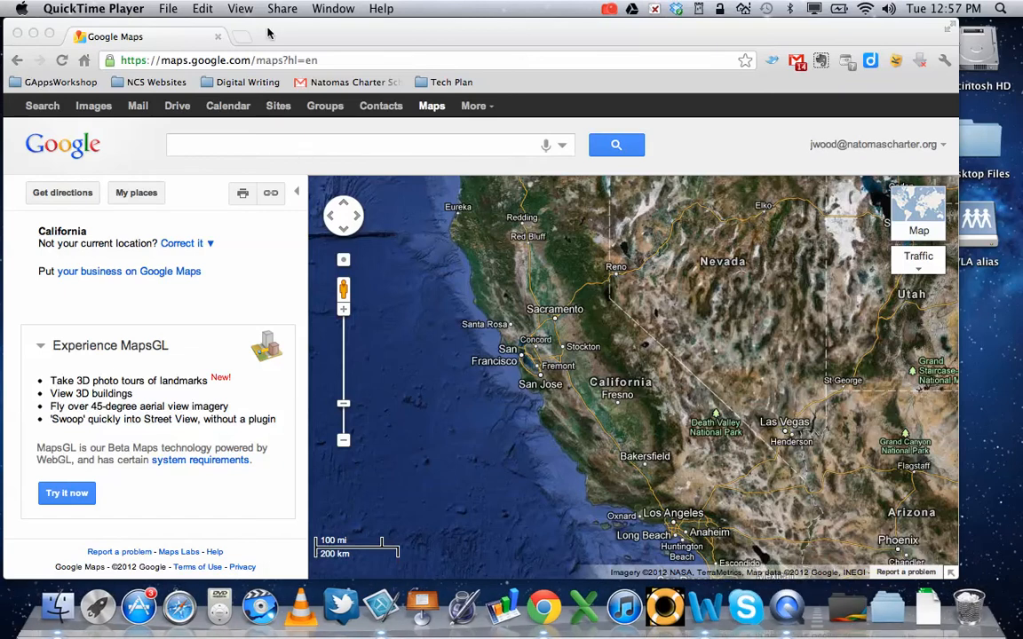
Start a new screen recording and review its options: internal microphone, high quality, show mouse clicks.
click(167, 7)
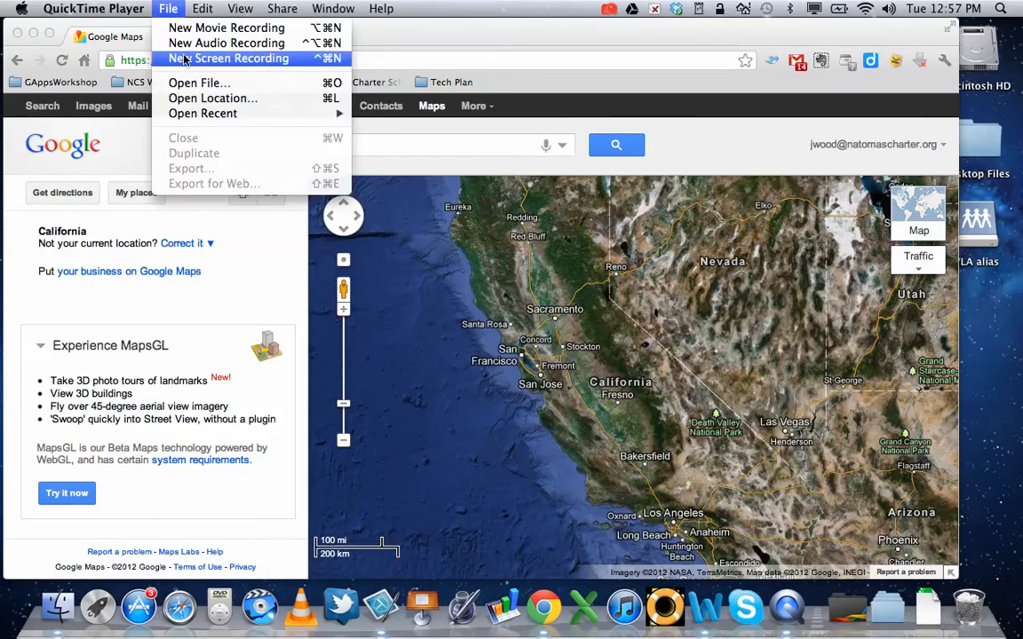
click(242, 57)
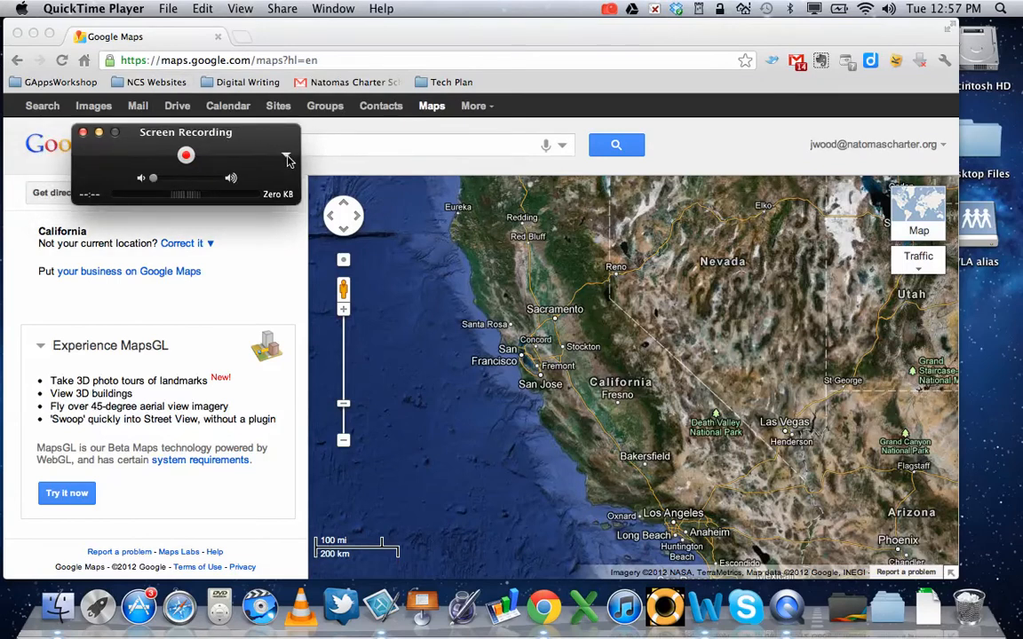
click(288, 156)
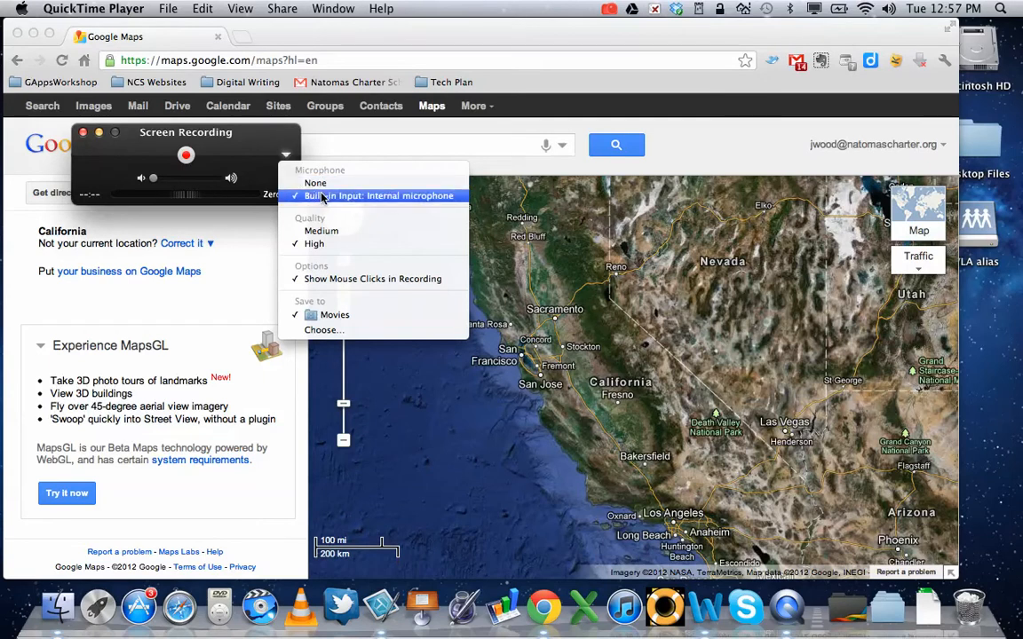
mouse_move(316, 183)
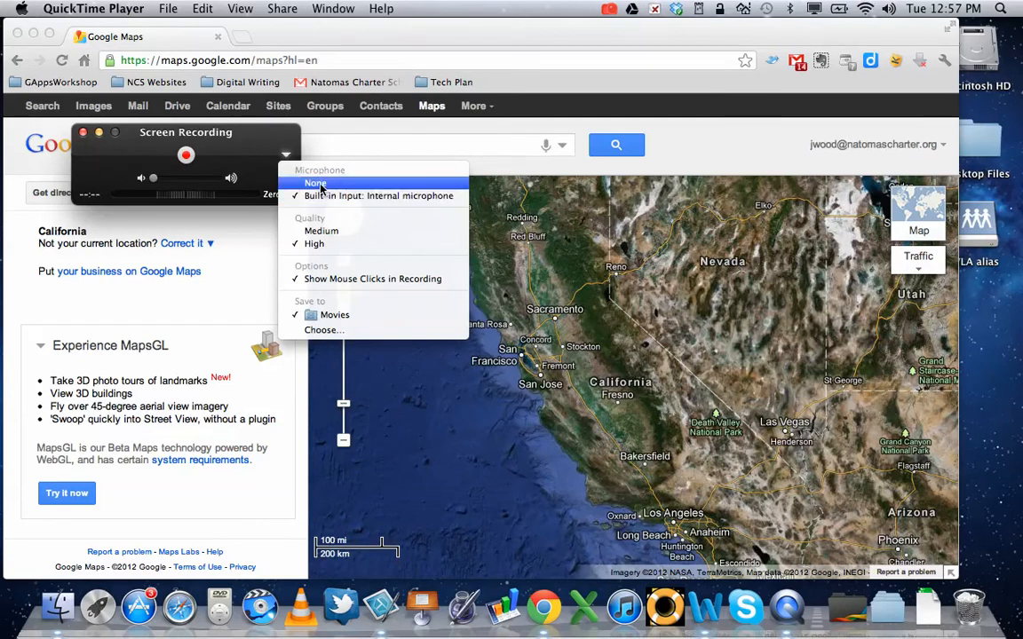
click(378, 196)
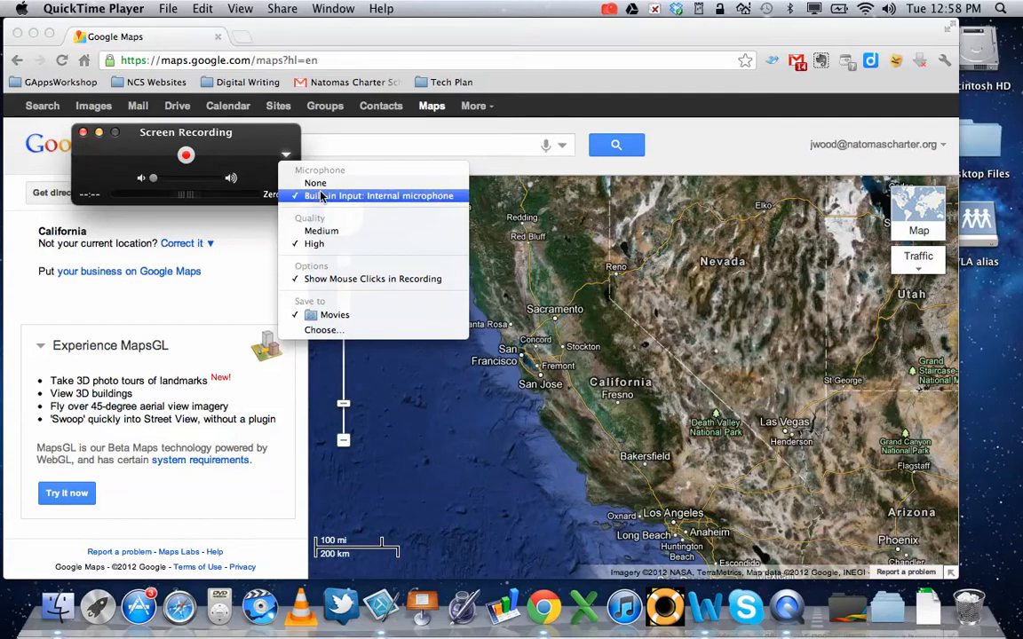
mouse_move(321, 231)
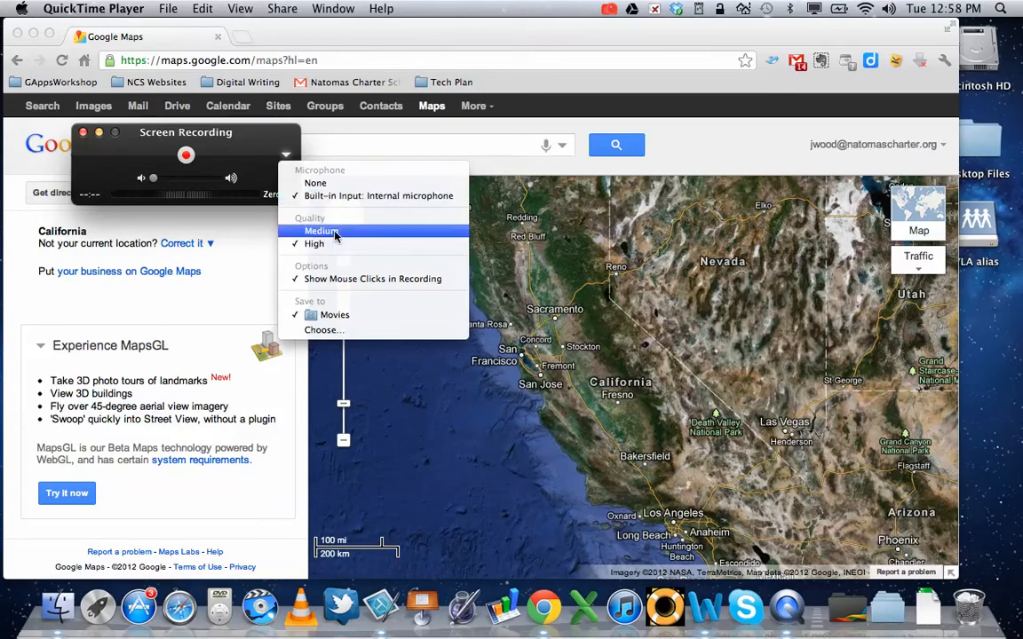
mouse_move(346, 279)
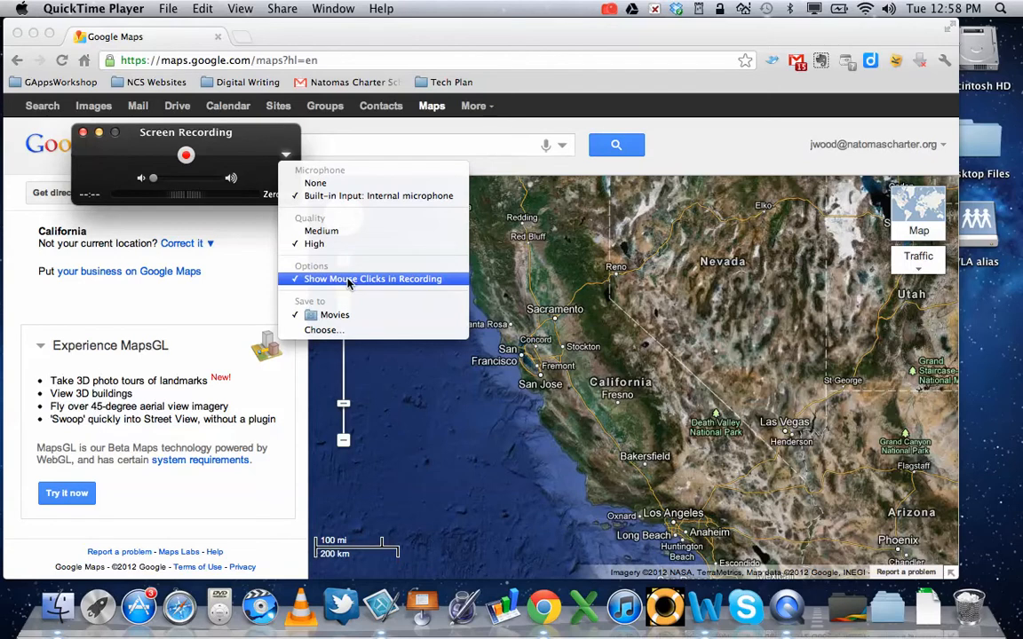
mouse_move(320, 231)
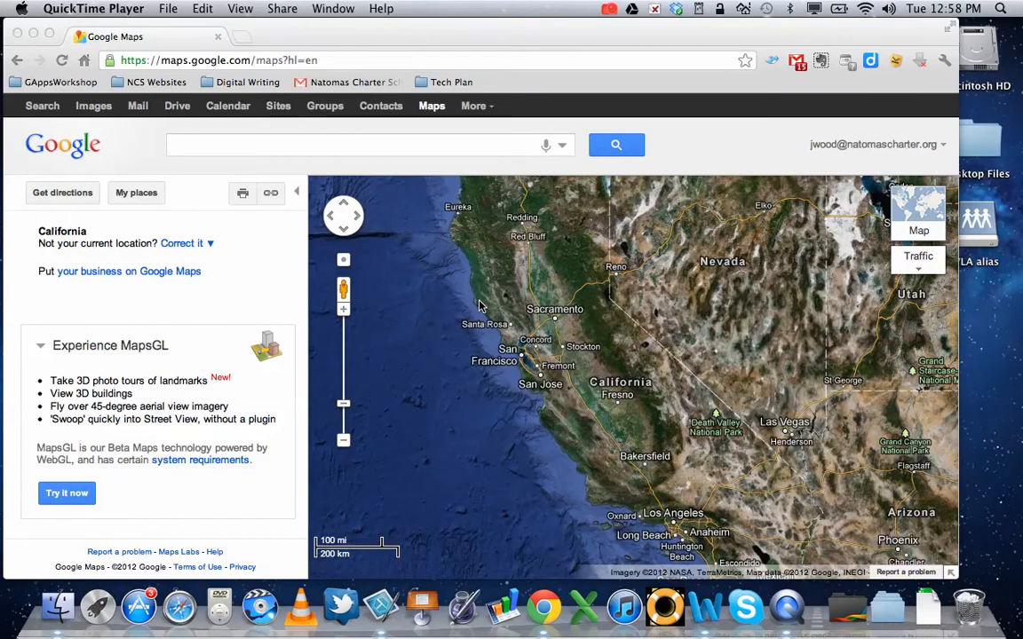
mouse_move(176, 107)
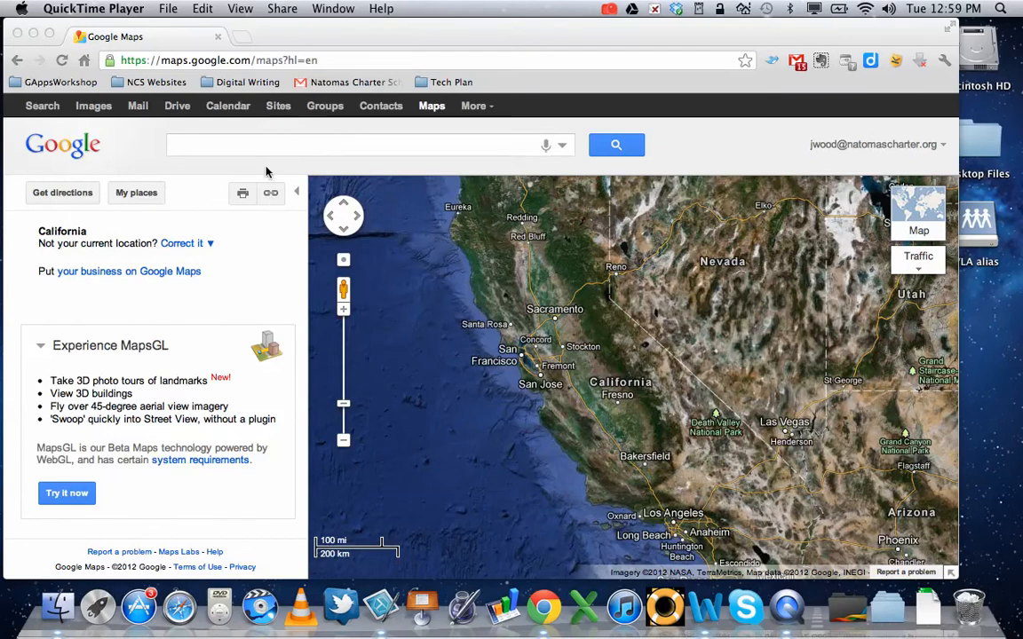
mouse_move(217, 154)
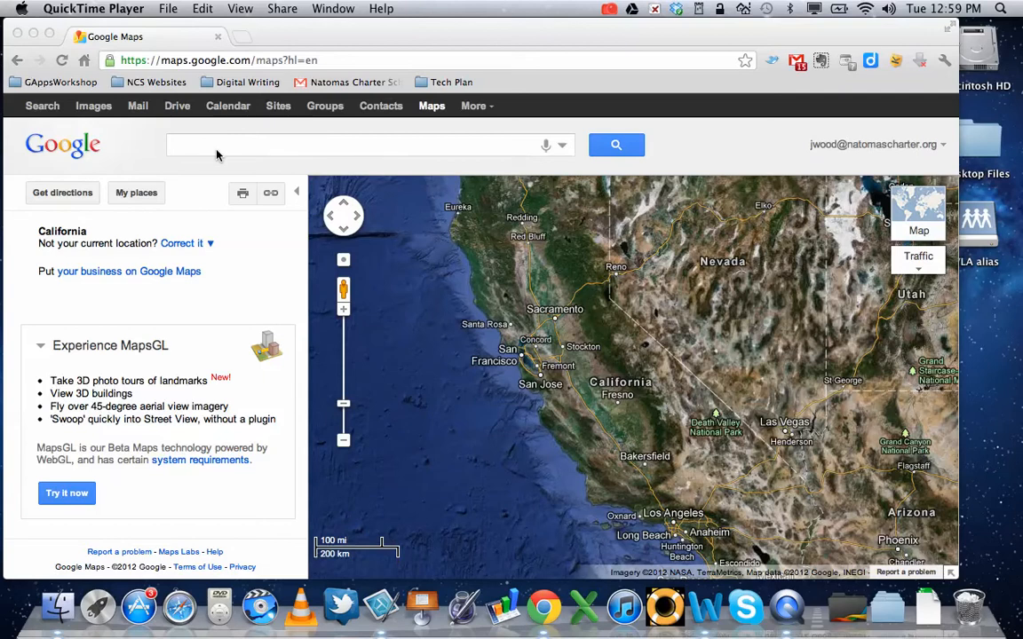
mouse_move(245, 144)
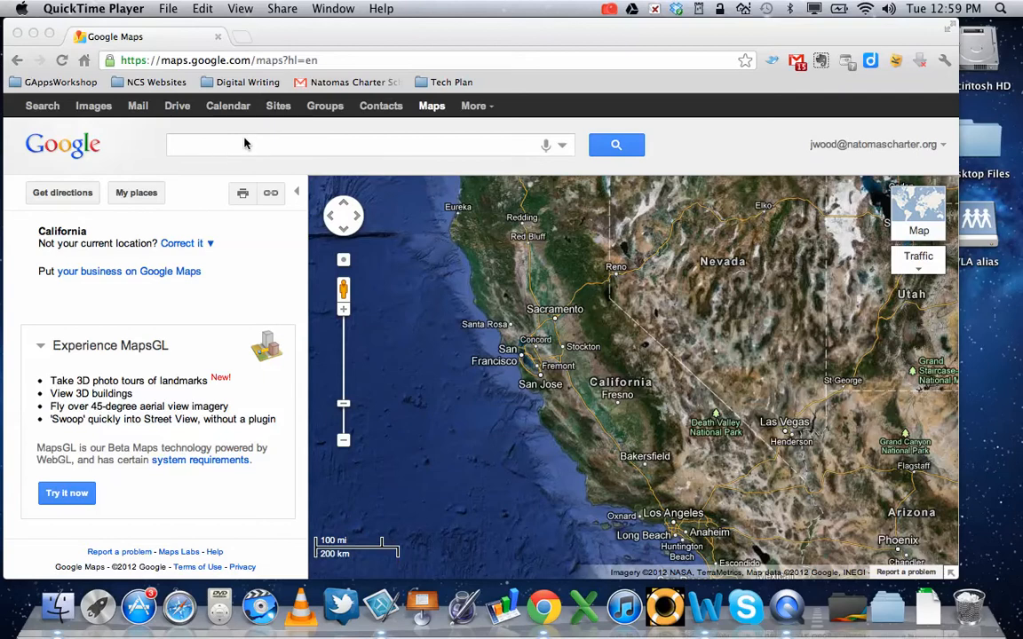
mouse_move(524, 461)
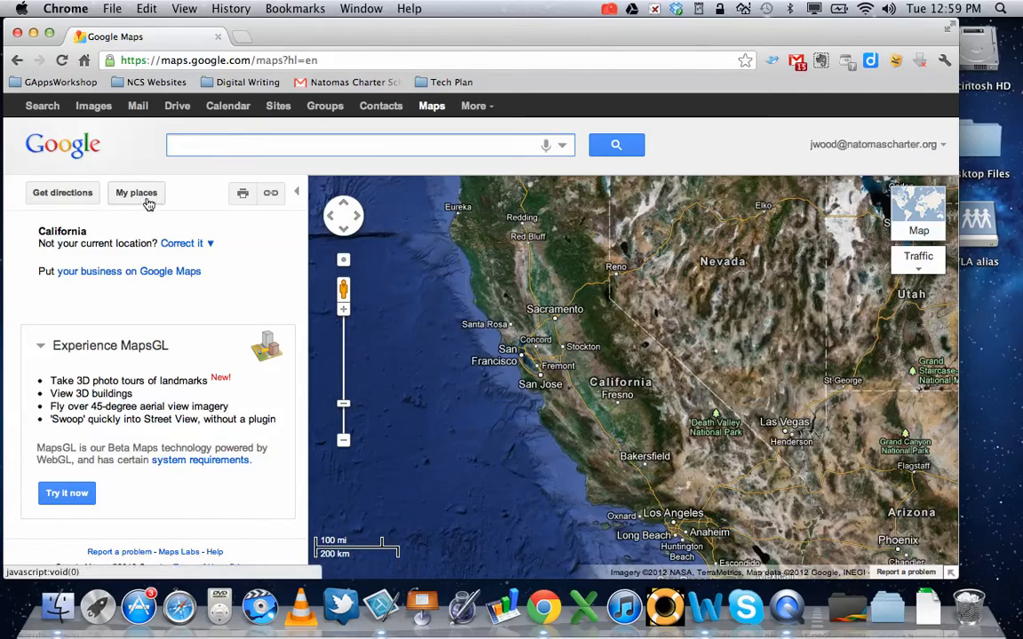
From My places, create a new custom map titled "My Maps".
click(135, 192)
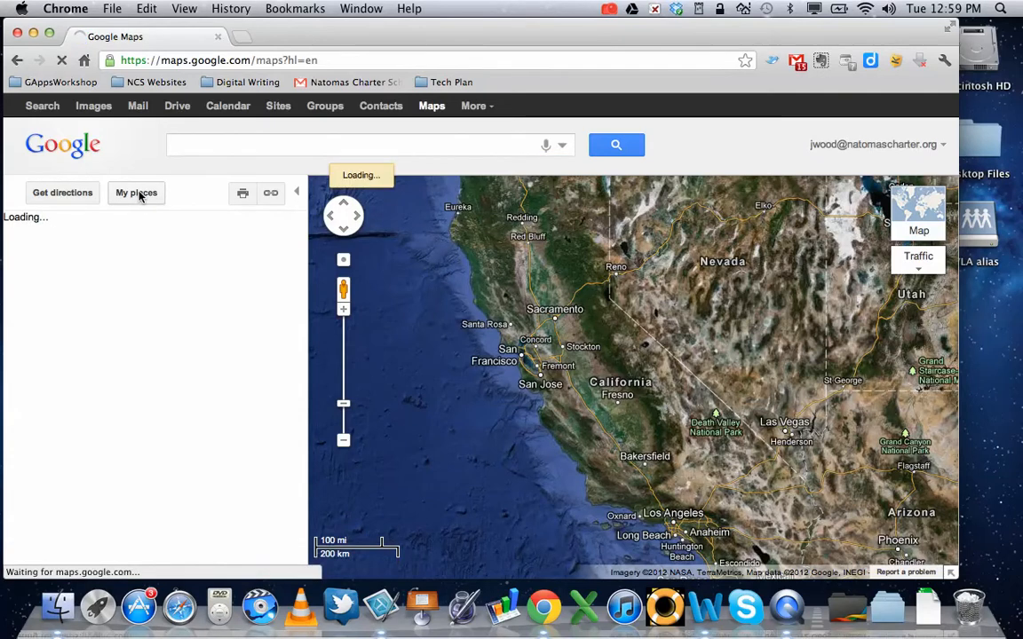
click(135, 192)
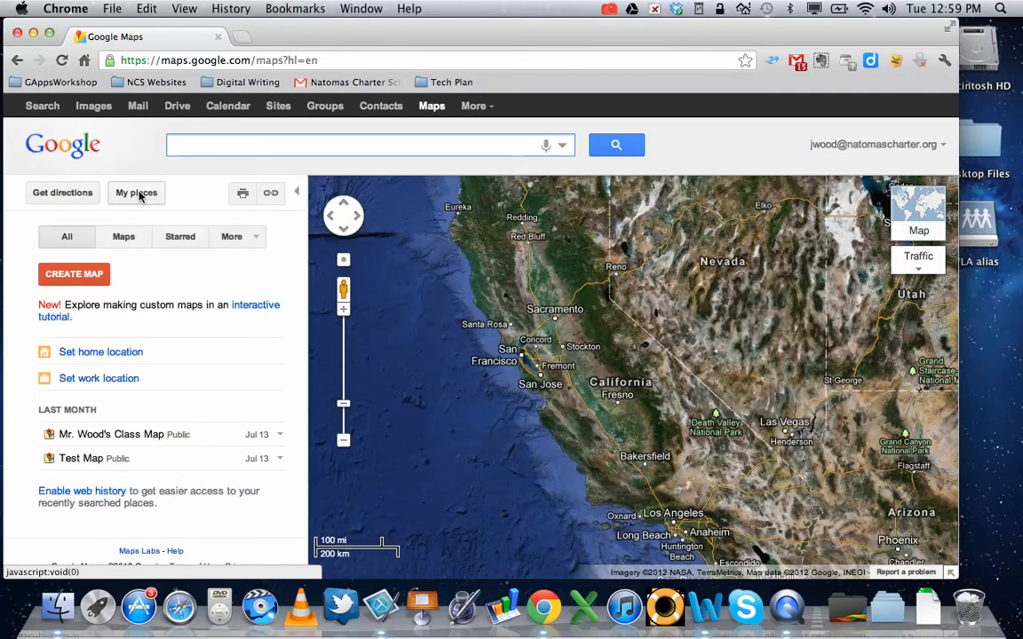
click(74, 274)
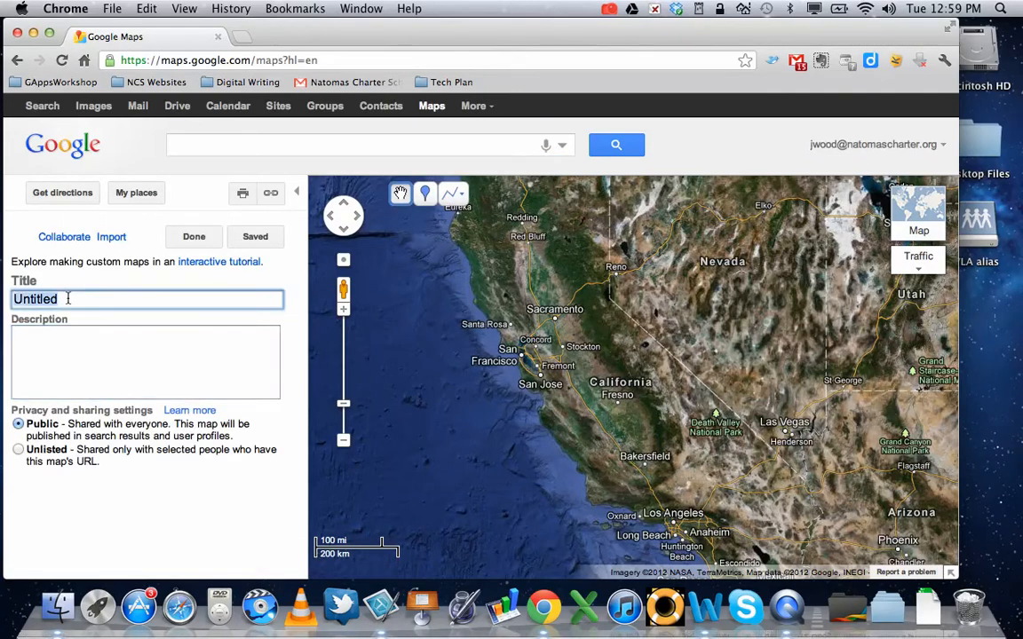
text(My Maps)
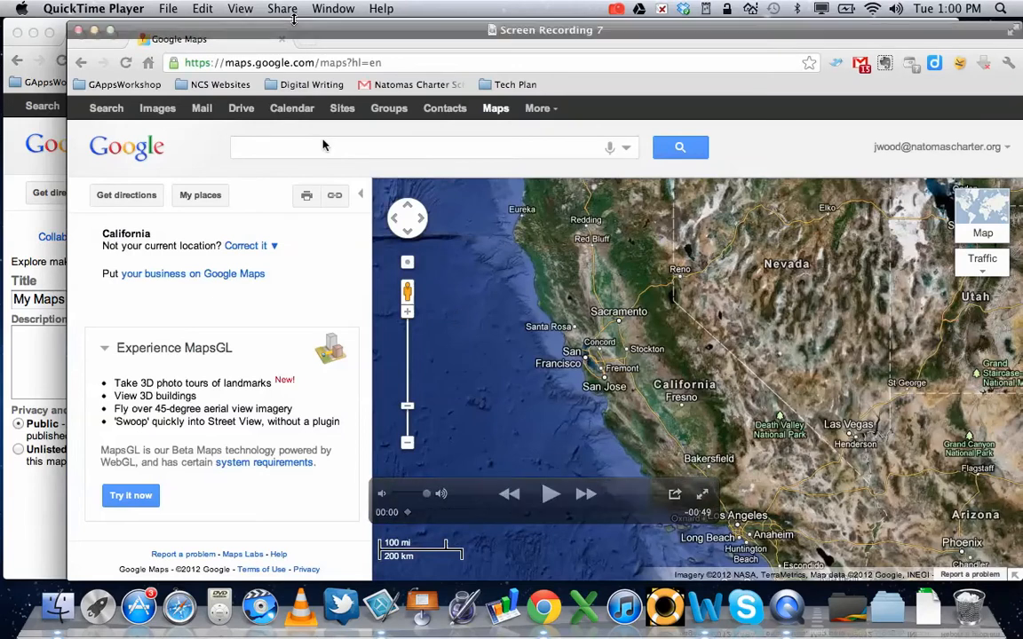
Choose Share to YouTube and sign in to the YouTube account with the password.
click(281, 7)
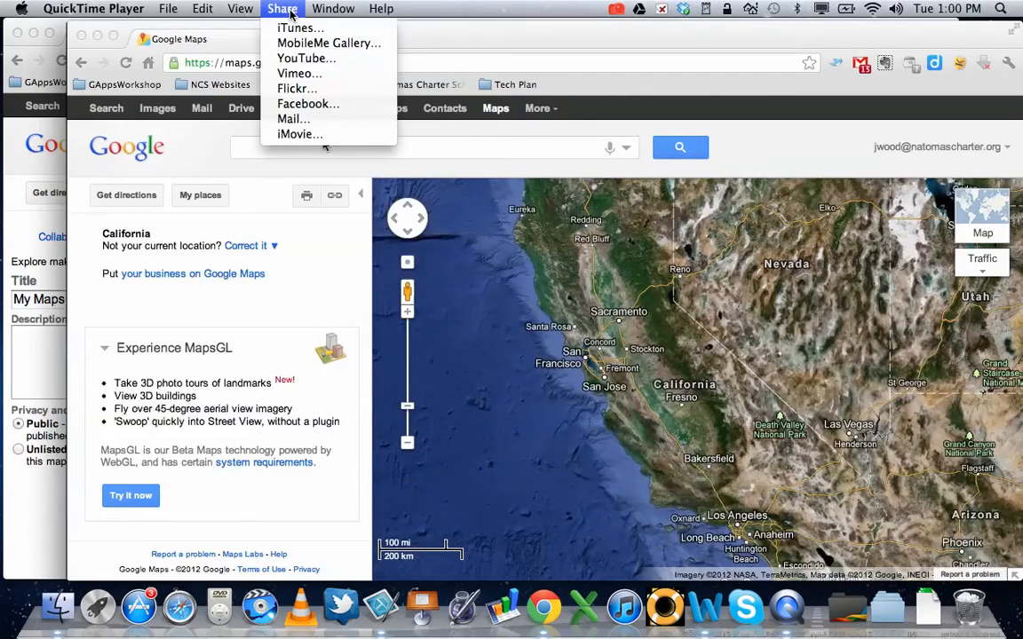
mouse_move(305, 56)
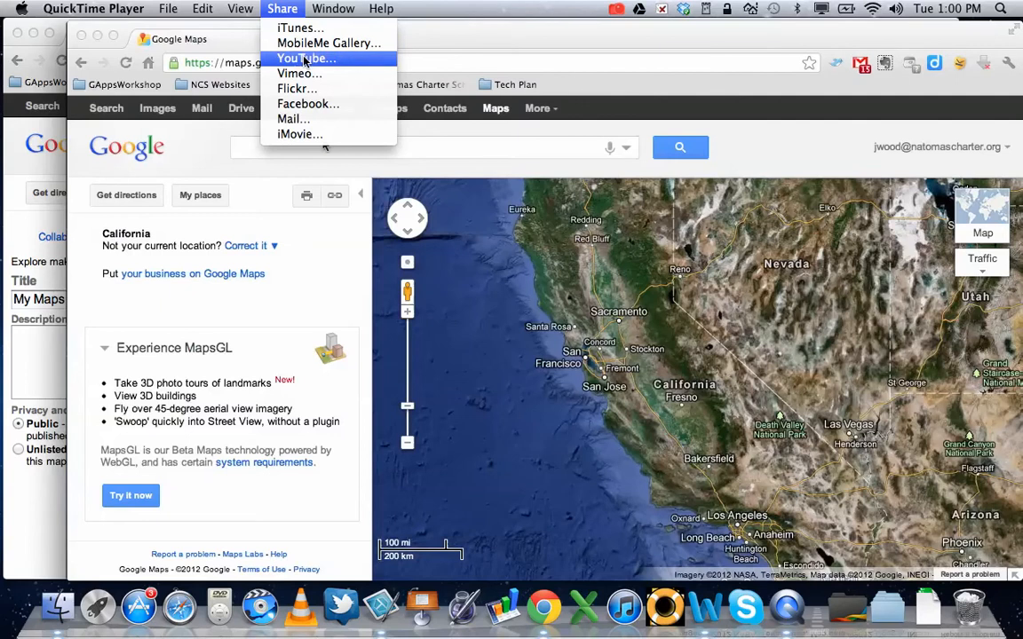
click(305, 56)
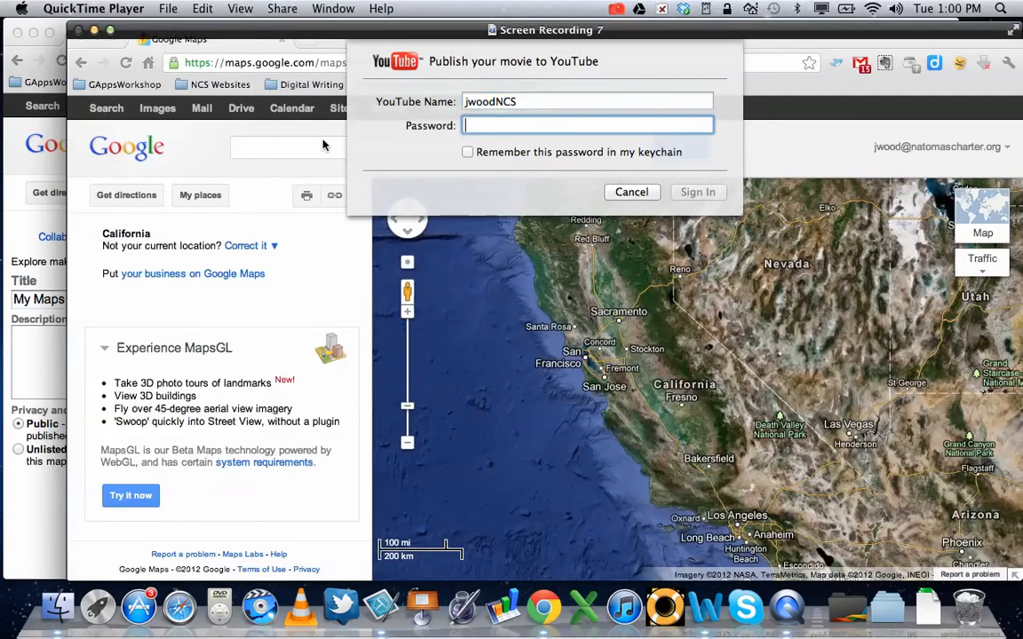
text(password)
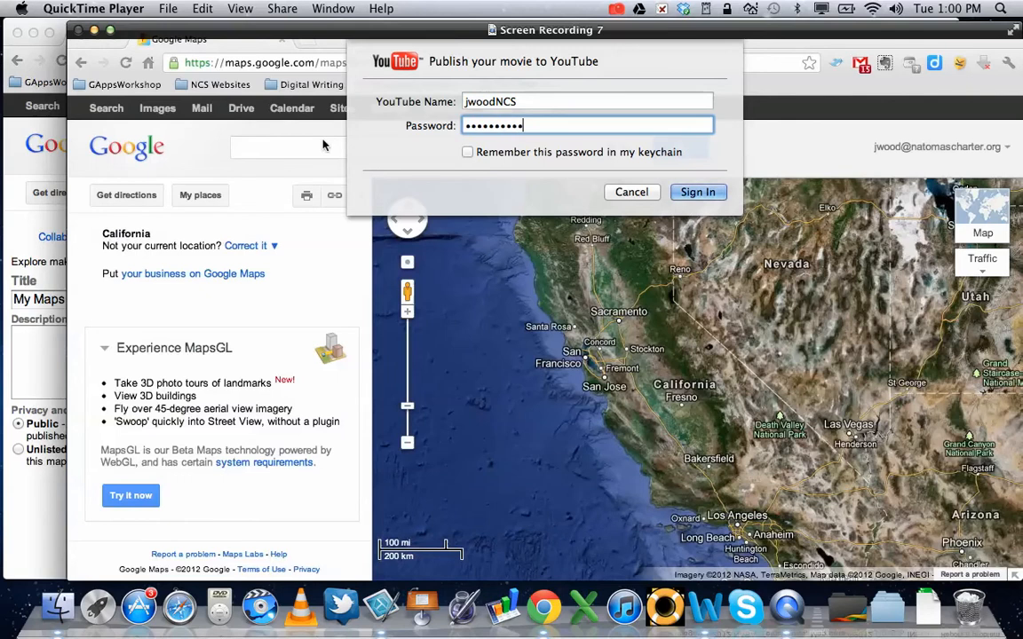
click(699, 192)
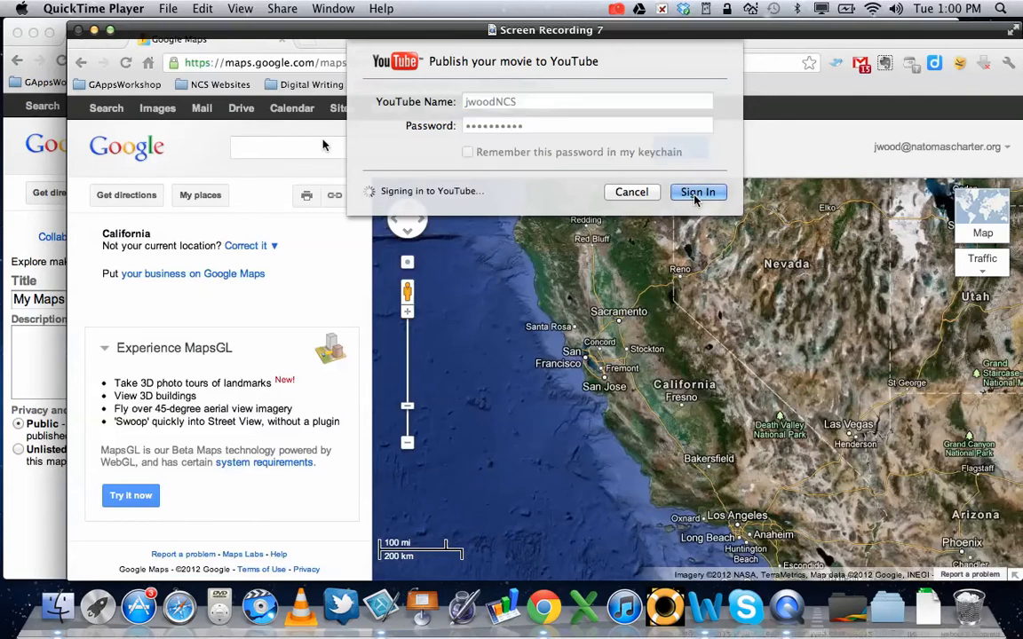
Fill in the upload's title starting with "Test" and add the tag Test.
click(698, 192)
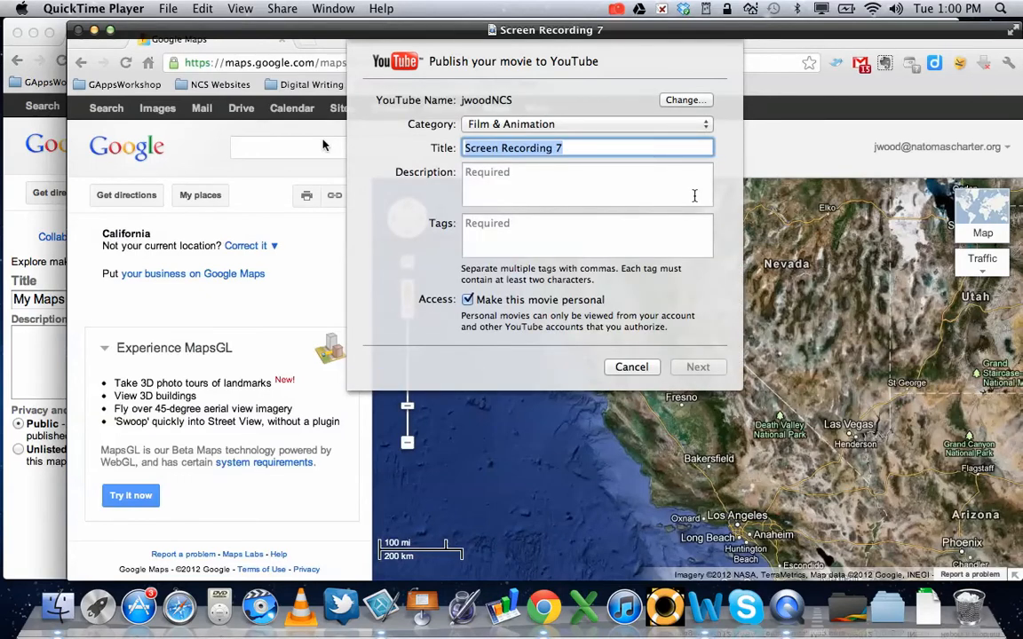
text(Test Maps)
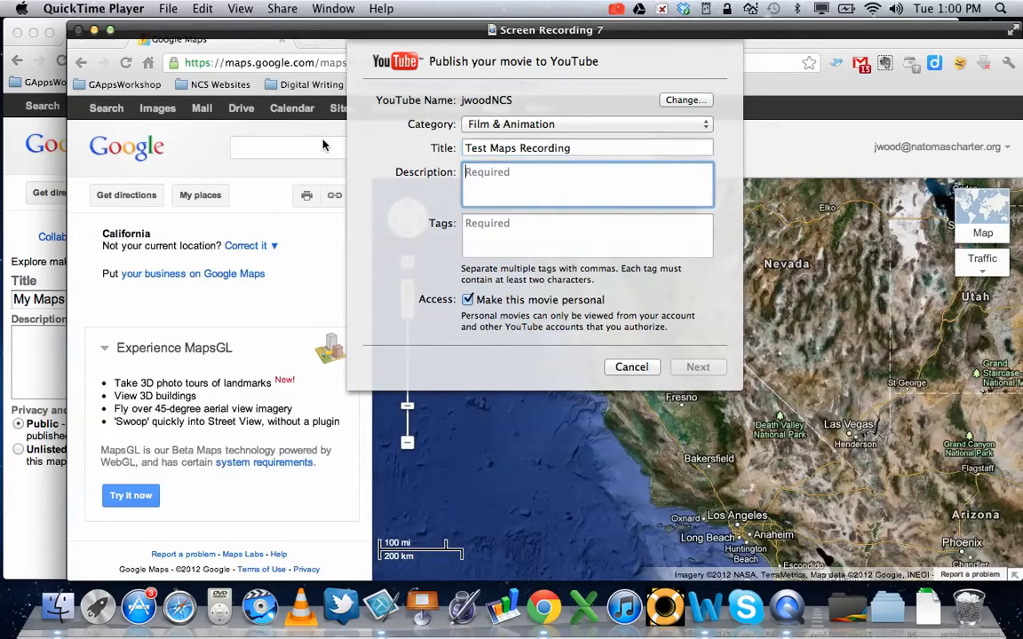
text(T)
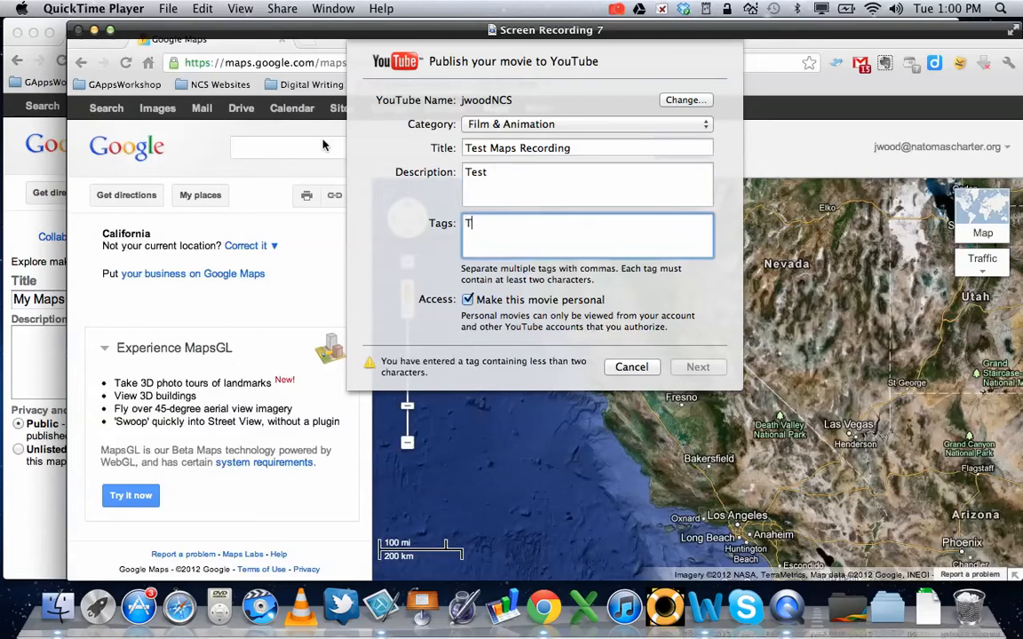
text(est)
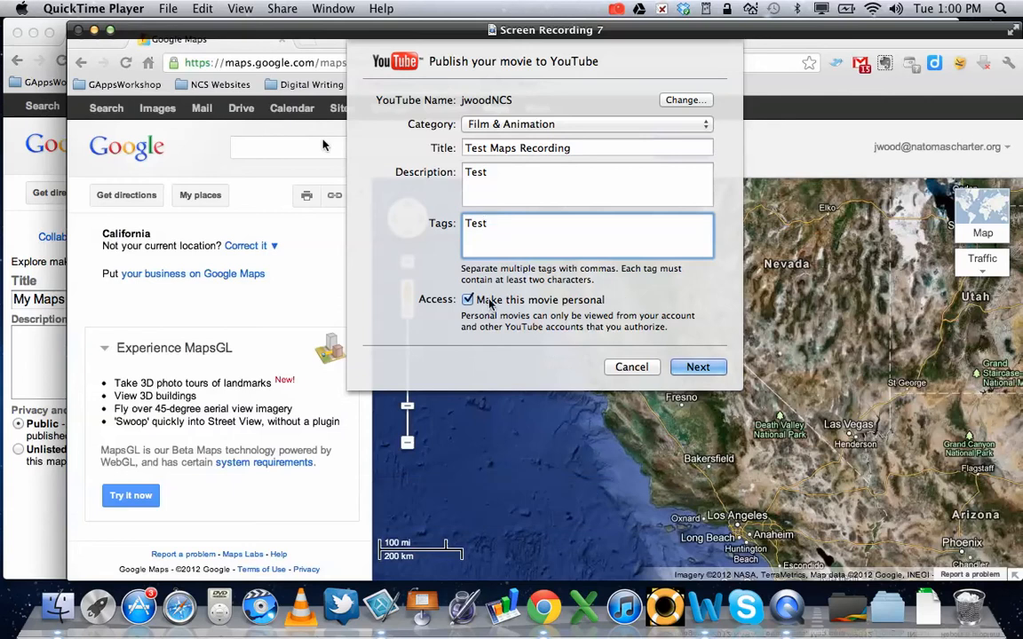
click(586, 223)
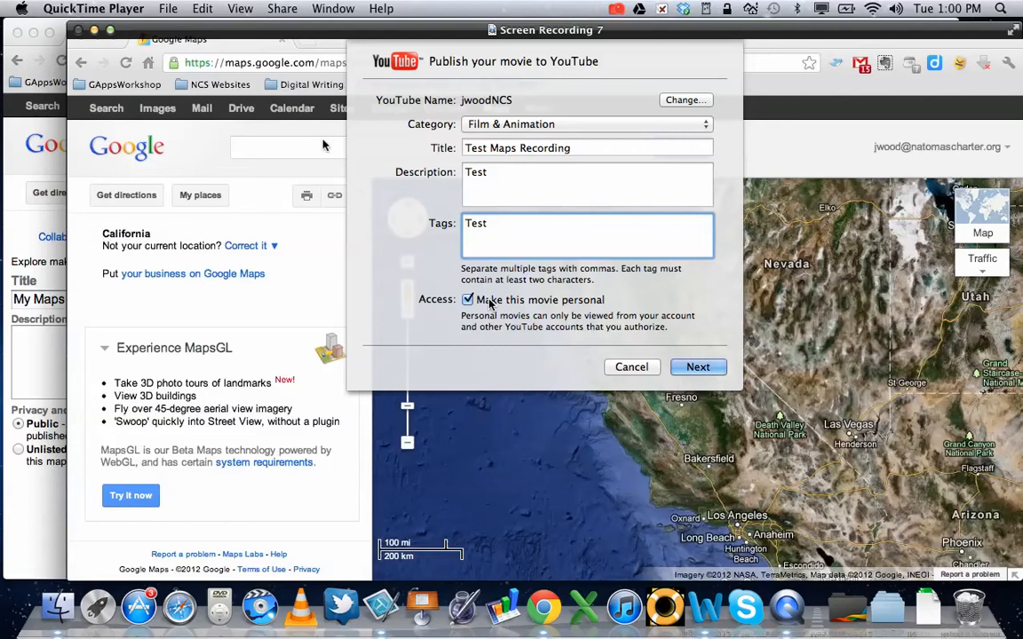
Set the category to Education and continue to YouTube's terms of service.
click(586, 125)
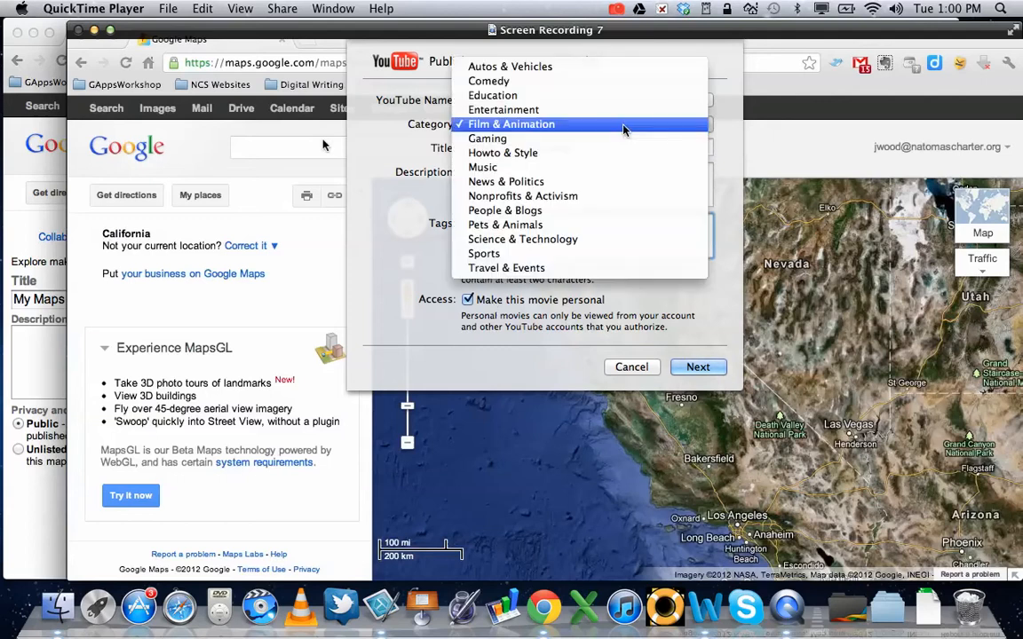
mouse_move(583, 96)
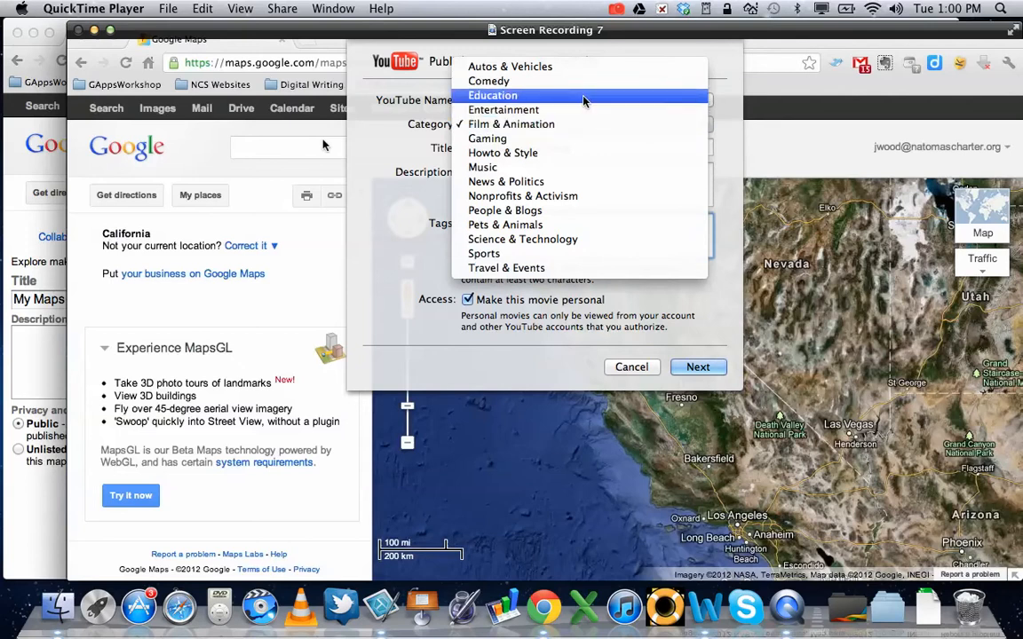
click(494, 95)
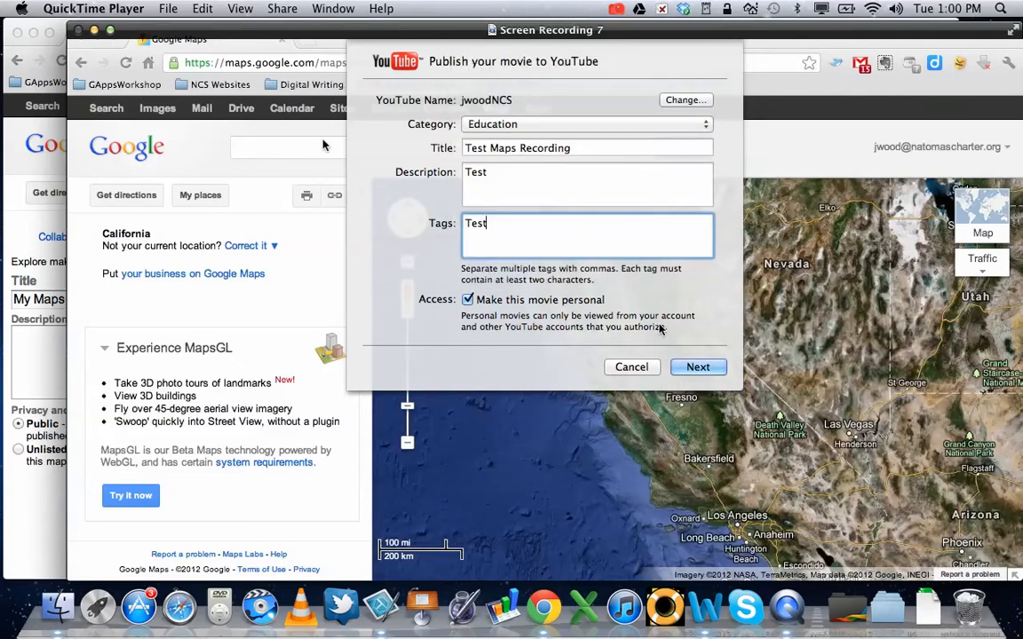
click(698, 366)
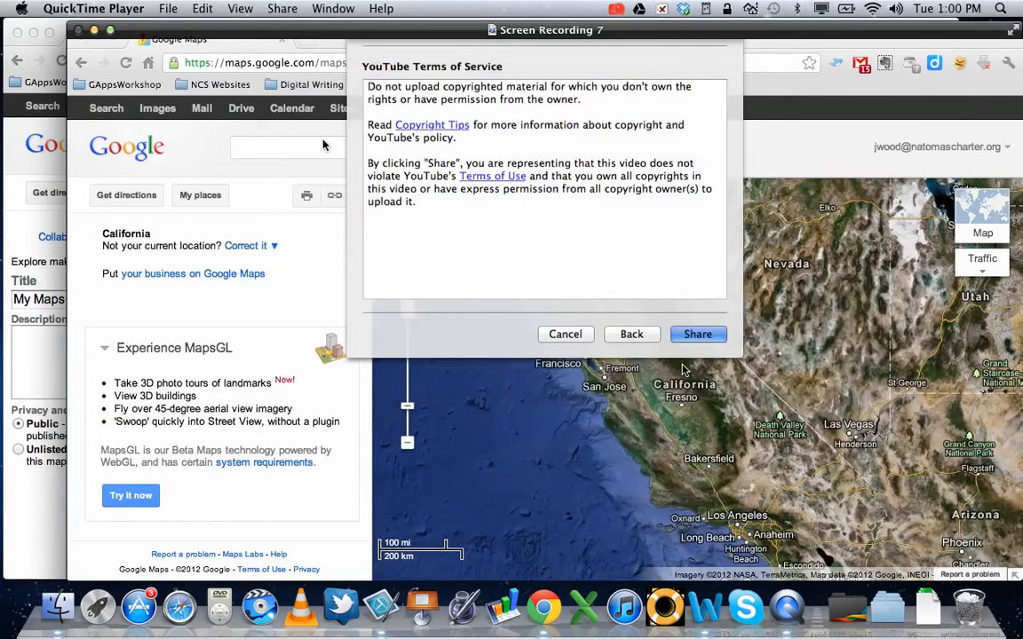
Agree to the terms and share, waiting until the YouTube link appears in Export Progress.
click(696, 334)
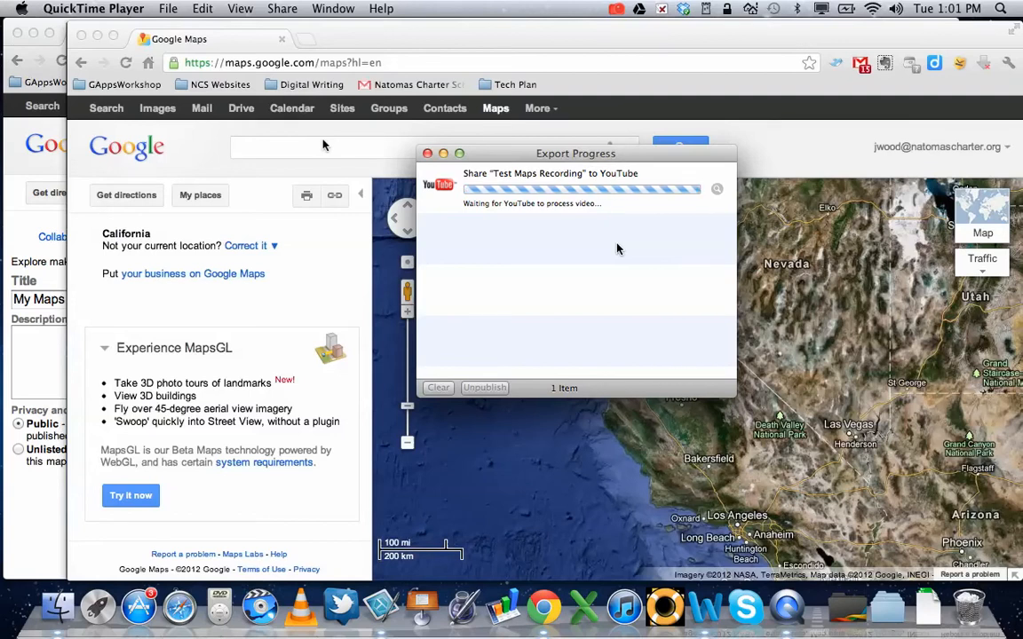
mouse_move(647, 291)
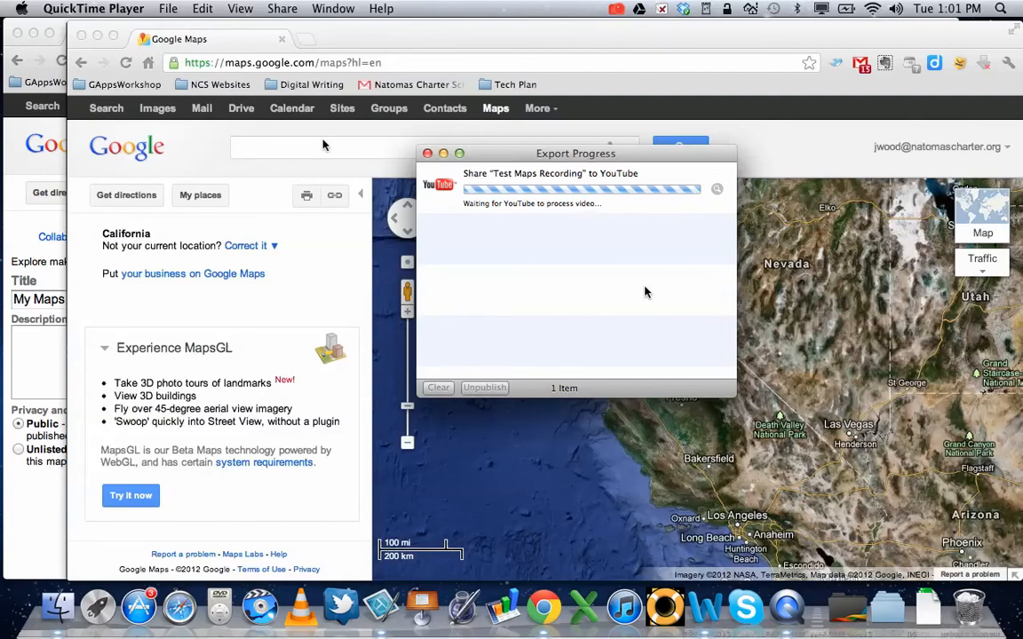
mouse_move(632, 231)
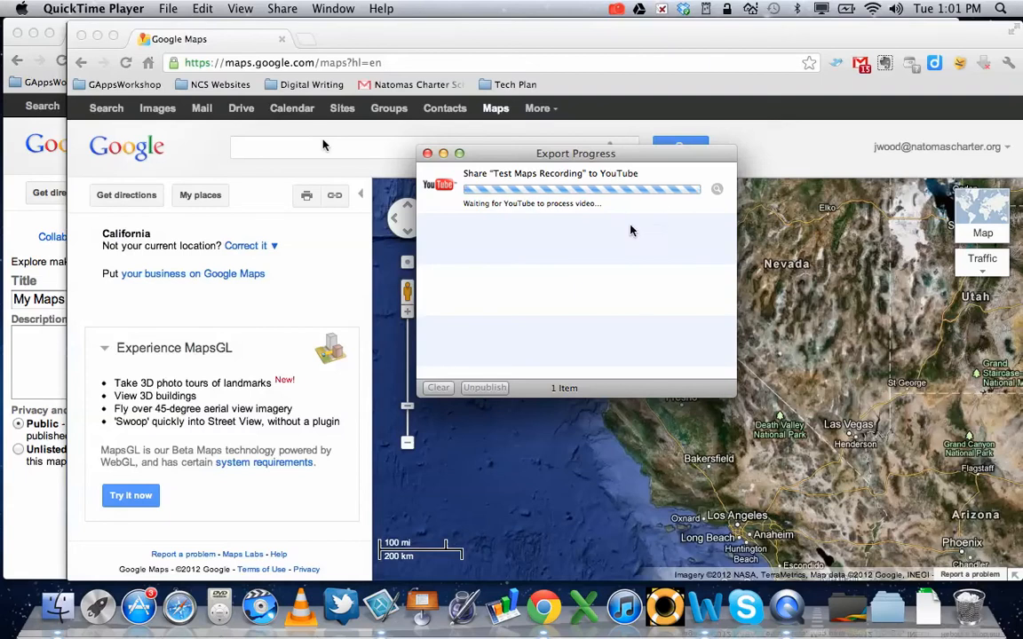
click(618, 9)
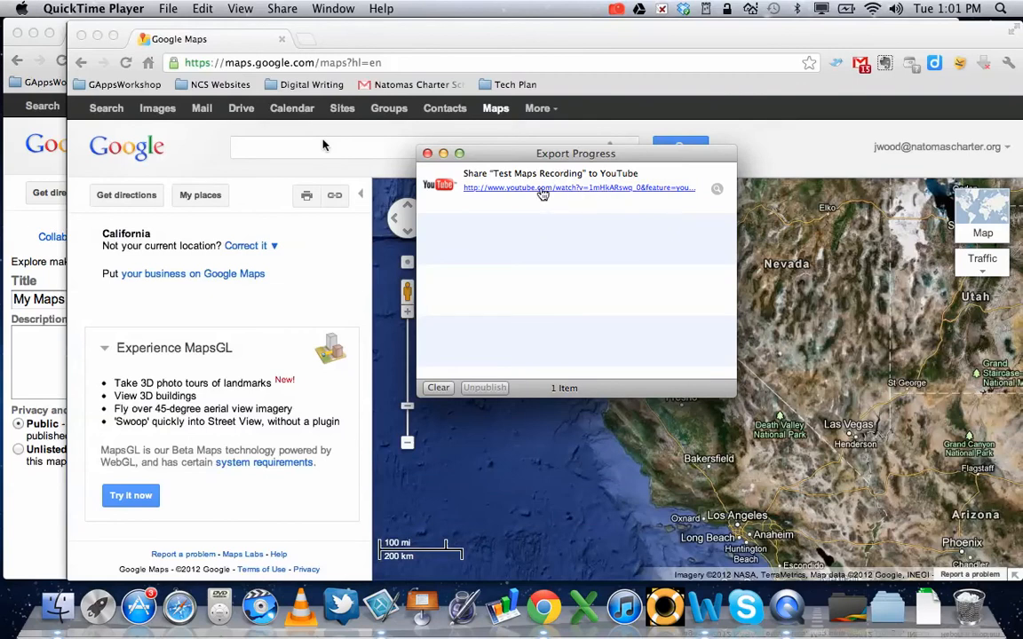
mouse_move(561, 193)
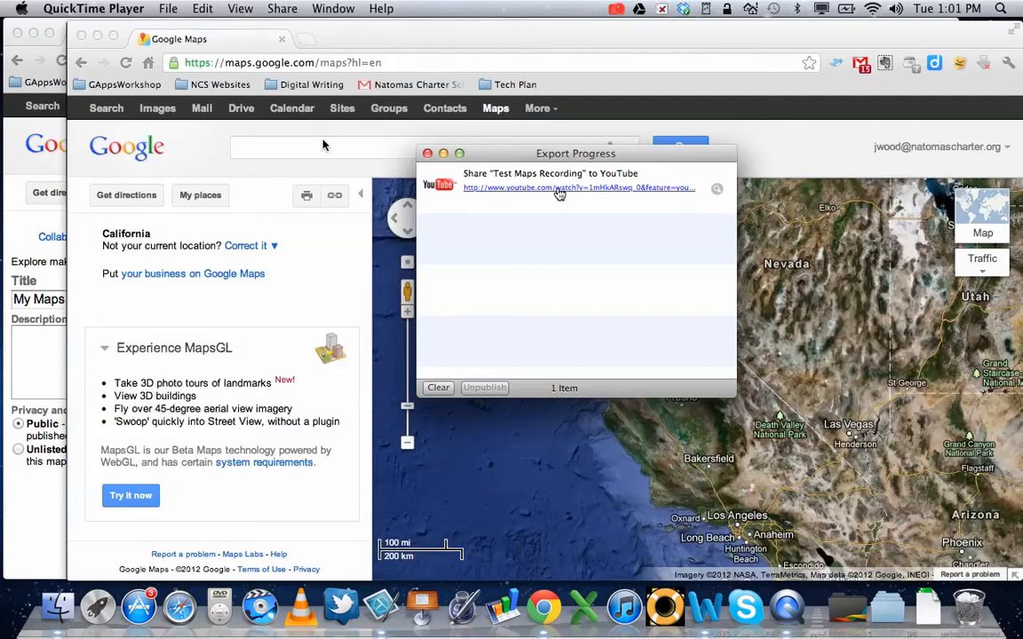
Follow the YouTube link to the Test Maps Recording watch page and play the private video.
click(577, 188)
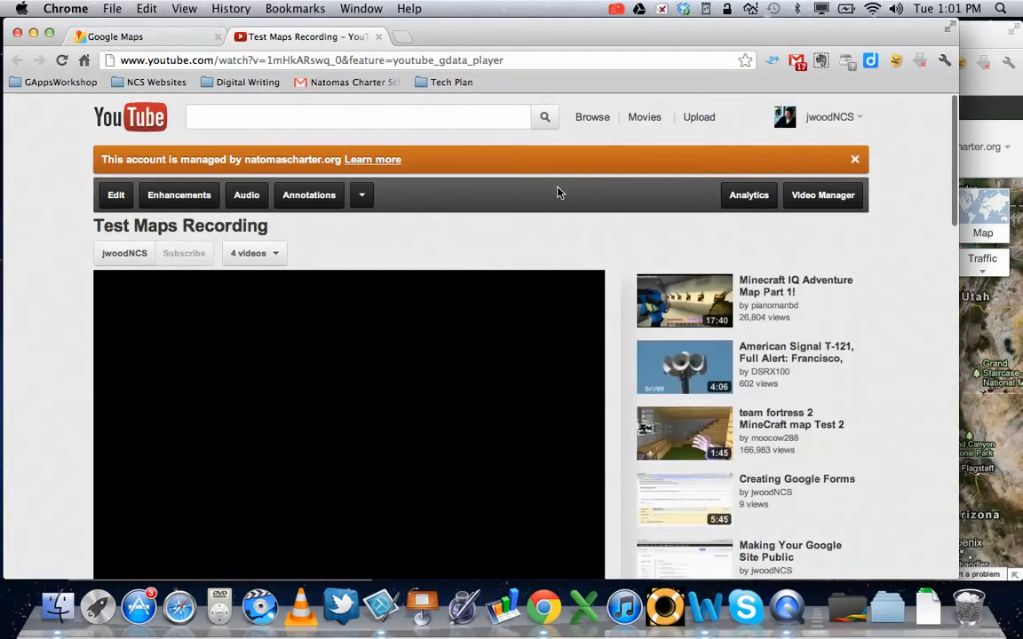
click(347, 423)
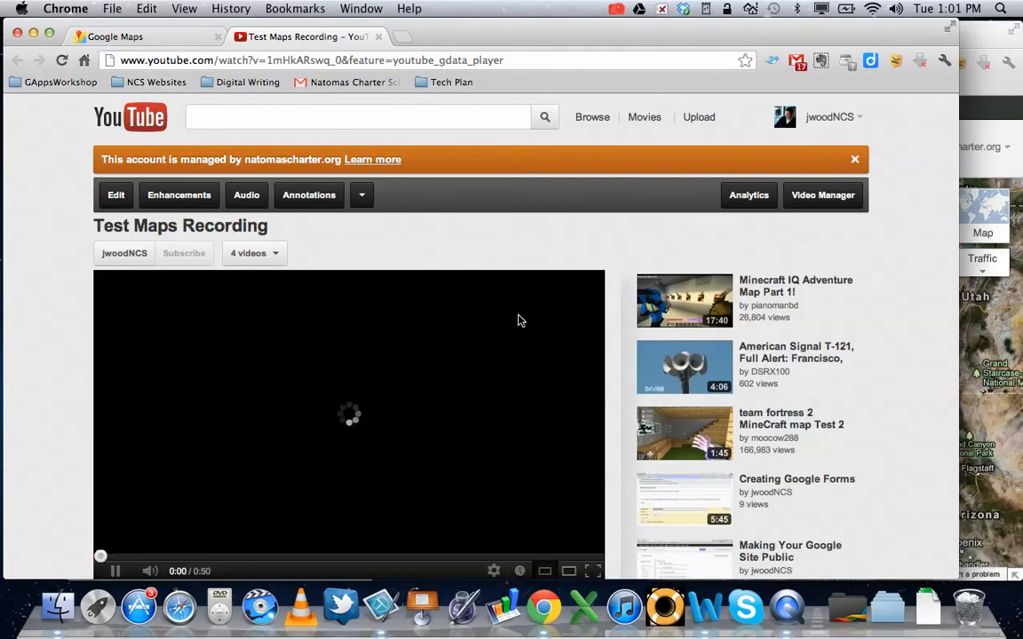
scroll(down, 3)
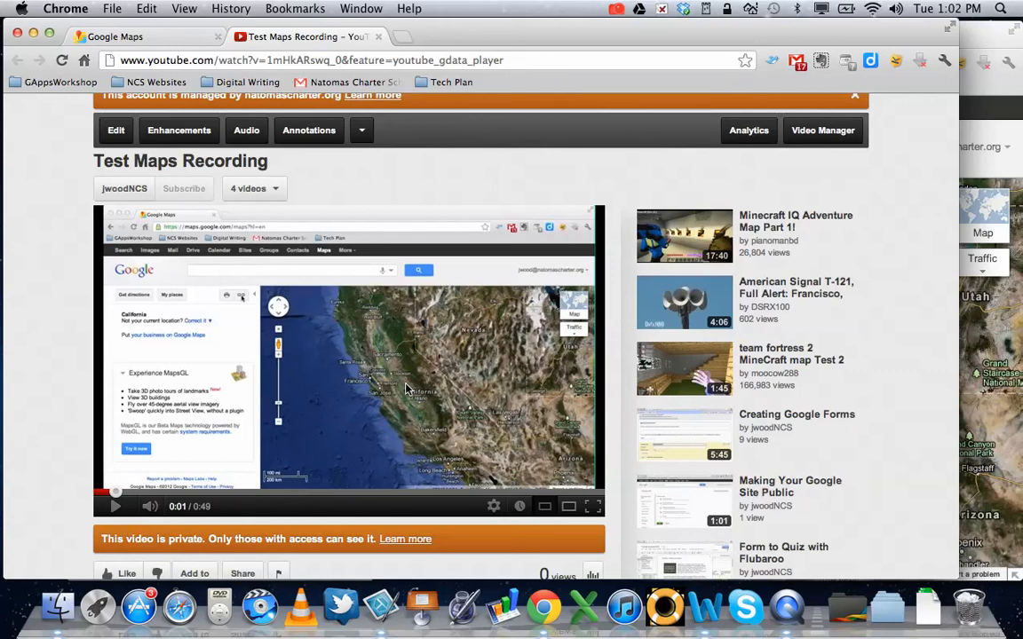
mouse_move(455, 419)
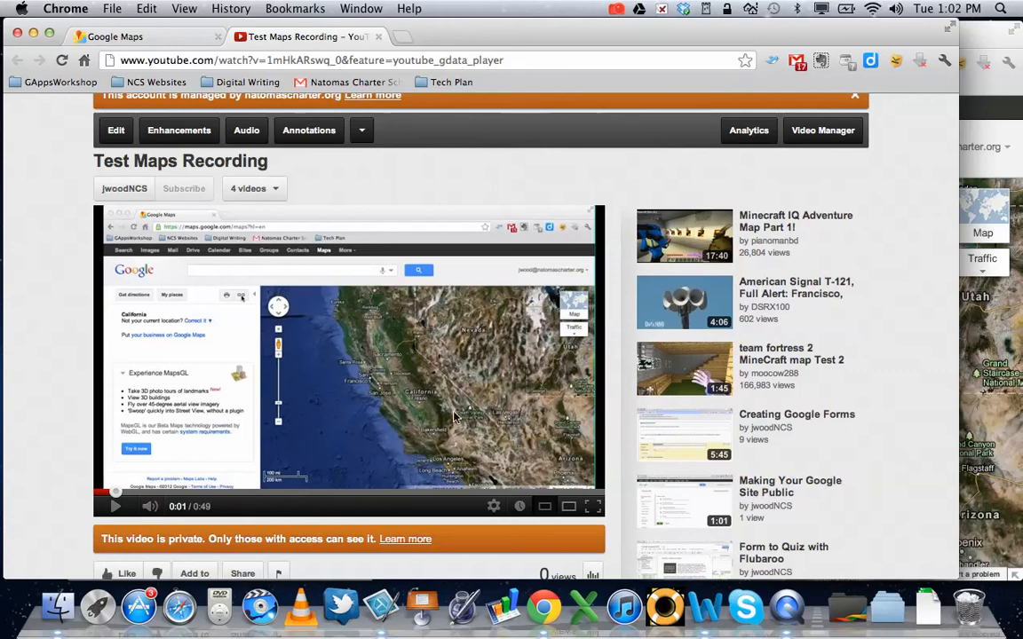
scroll(down, 3)
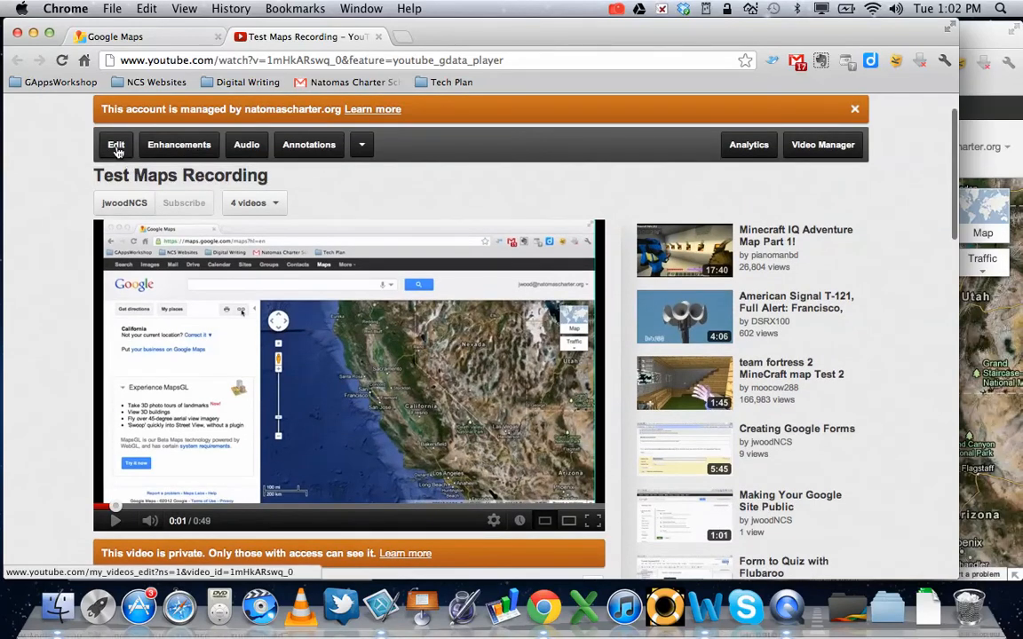
On the video's edit page, change Privacy Settings to Unlisted without saving yet.
click(117, 146)
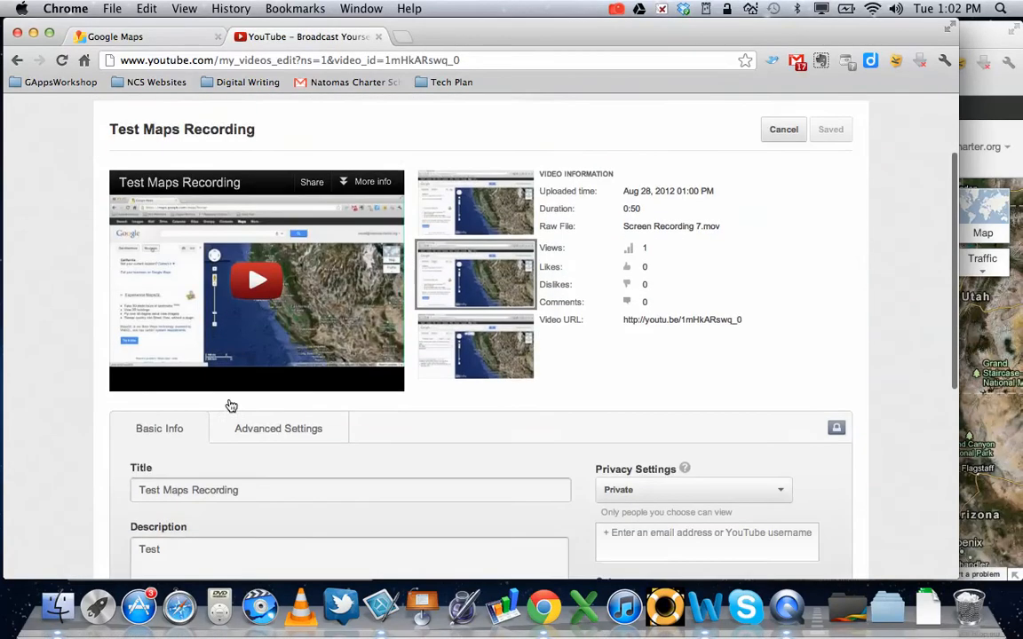
scroll(down, 3)
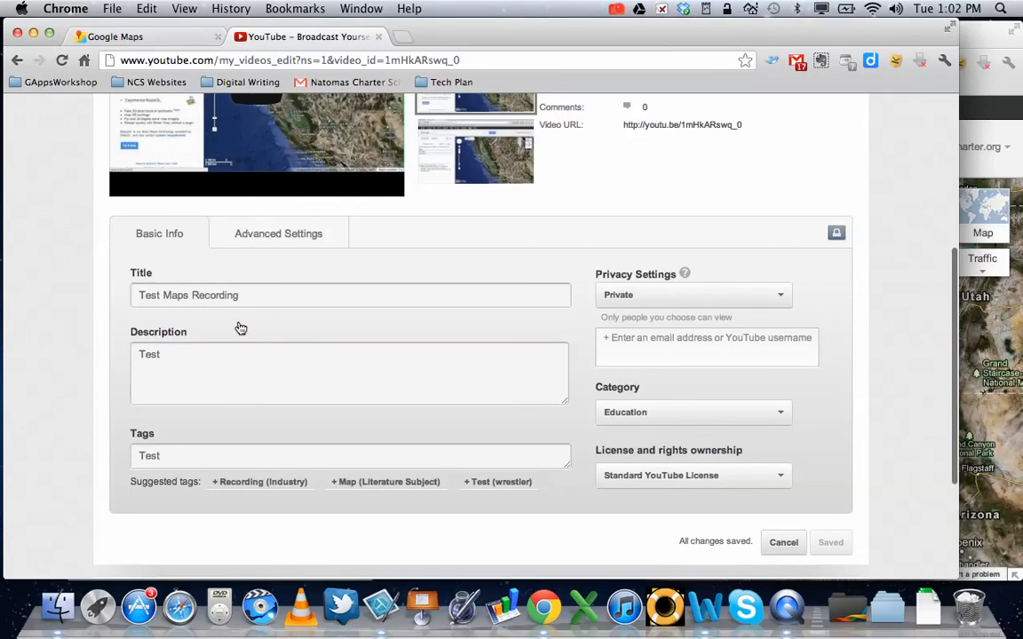
click(234, 373)
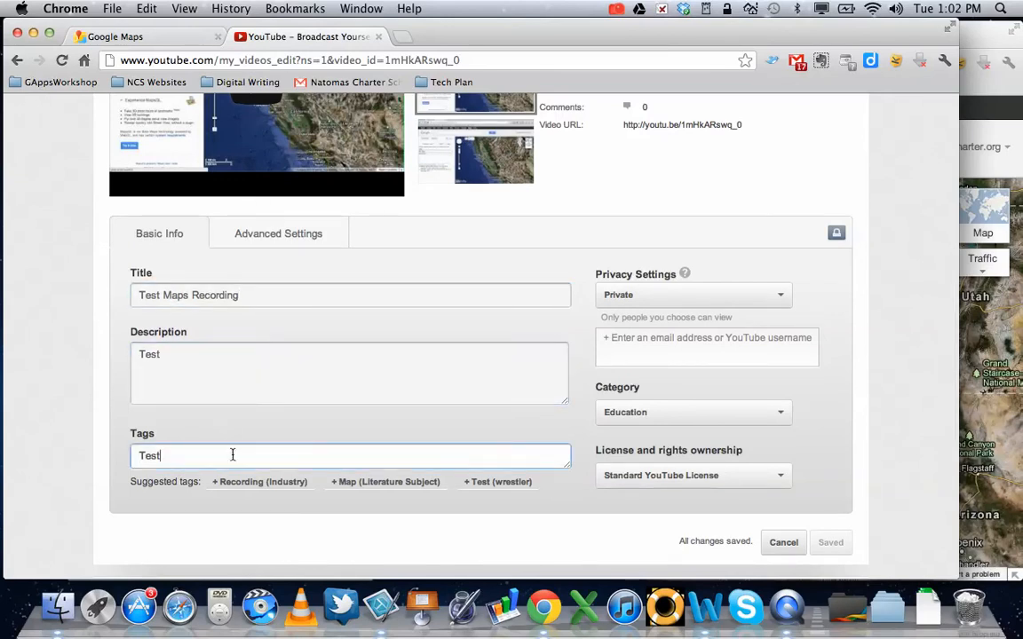
click(692, 295)
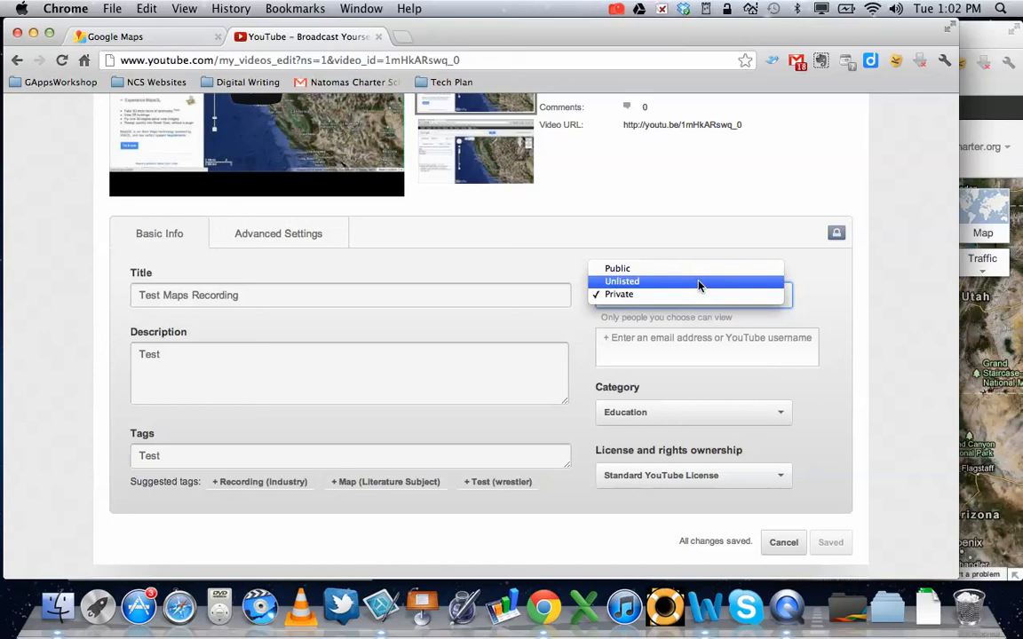
click(621, 281)
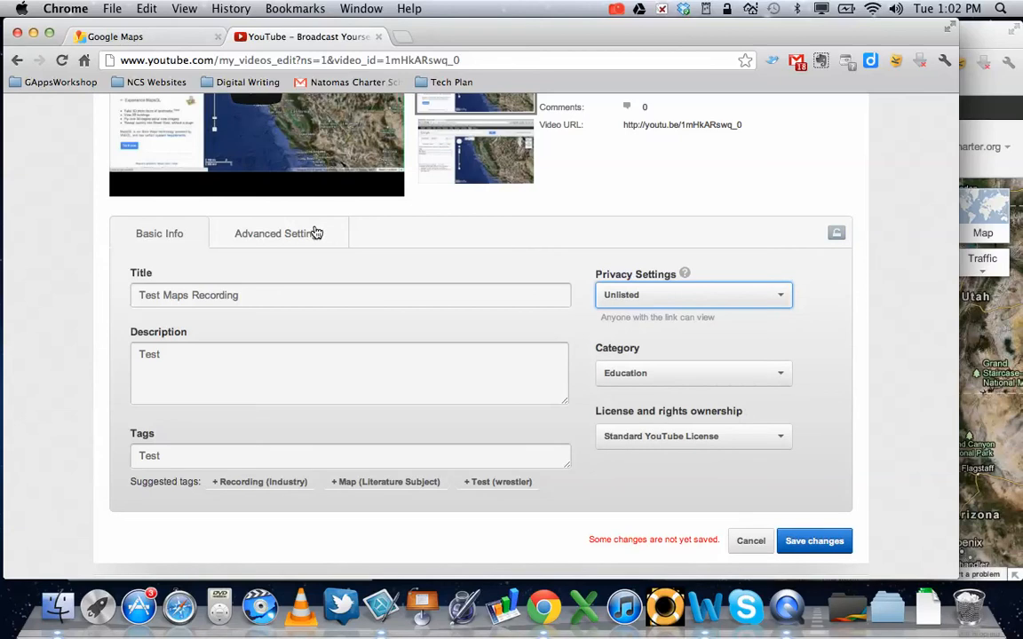
In Advanced Settings turn off comments and video responses, then save the changes.
click(277, 234)
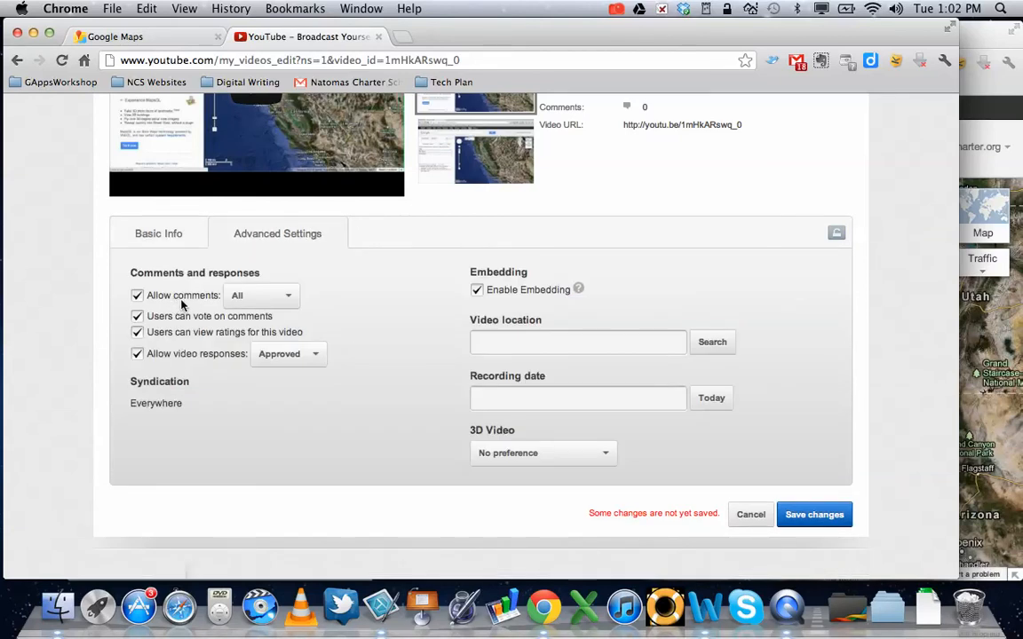
click(137, 295)
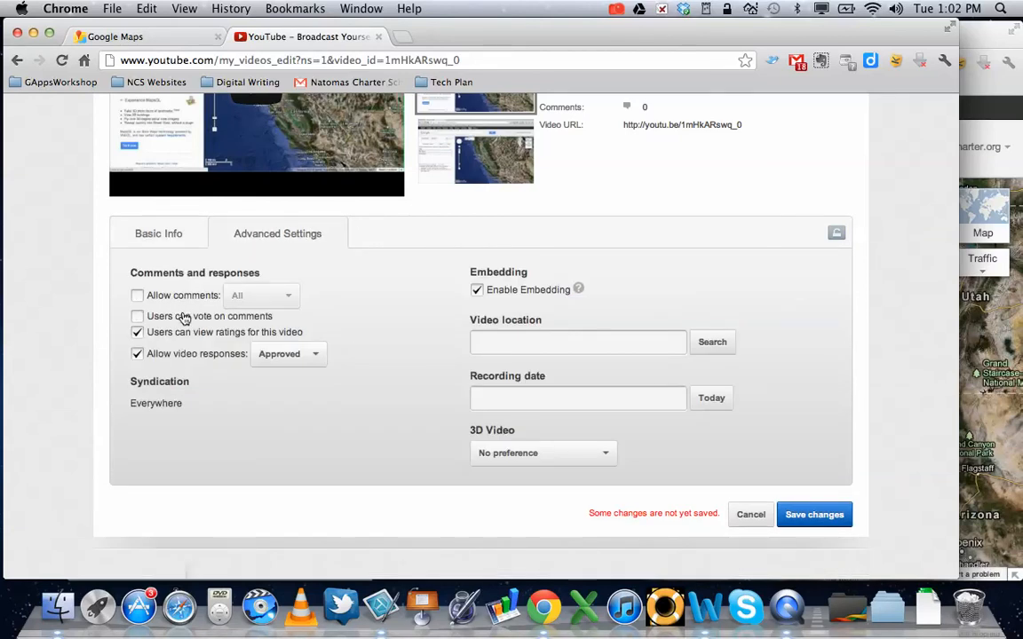
click(137, 354)
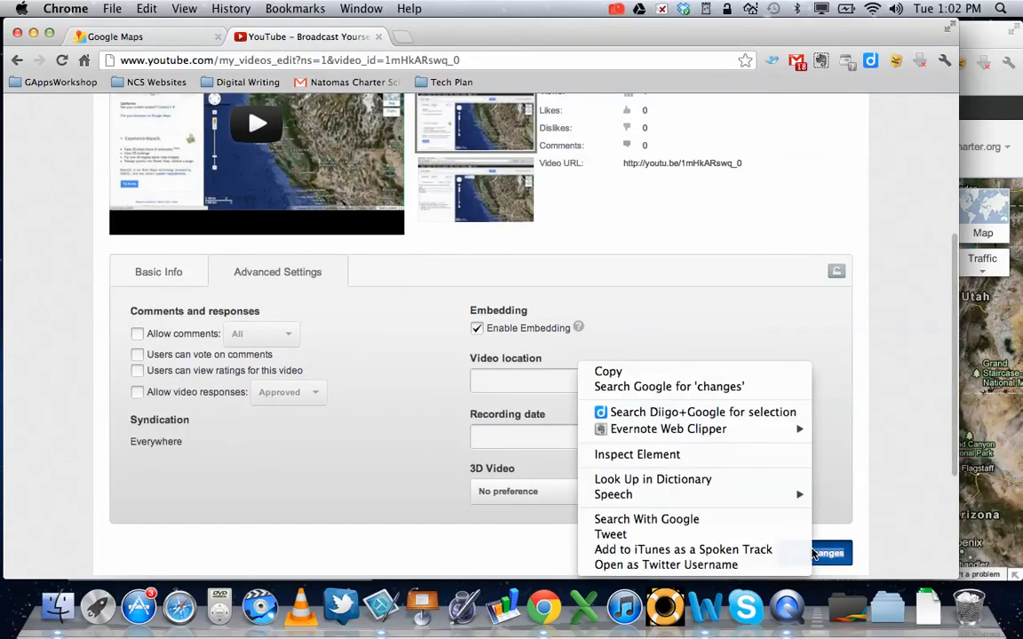
click(821, 552)
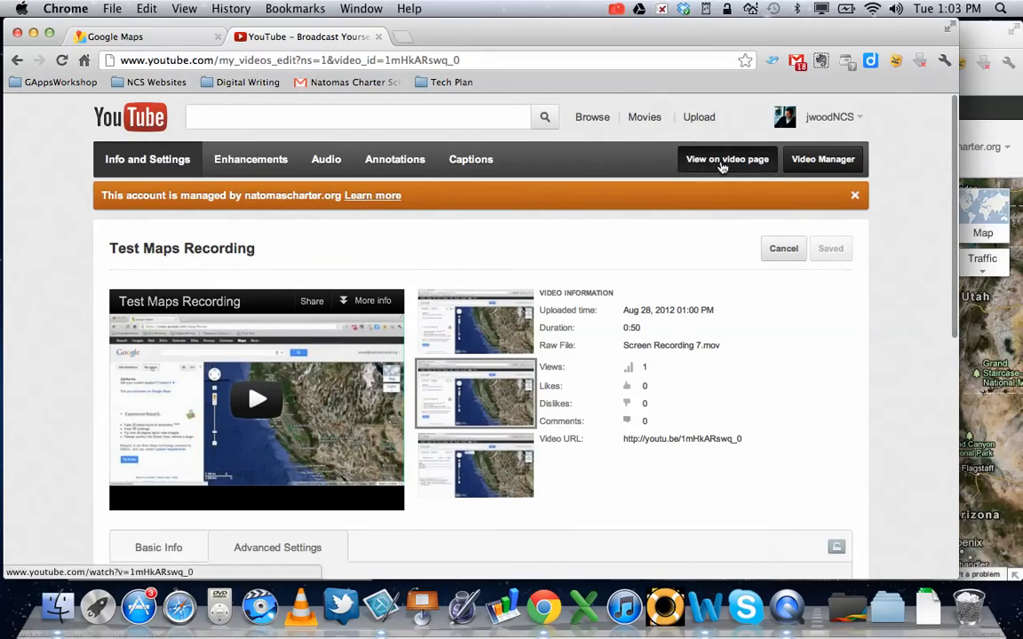
Return to the watch page and confirm the notice that the video is unlisted.
click(726, 160)
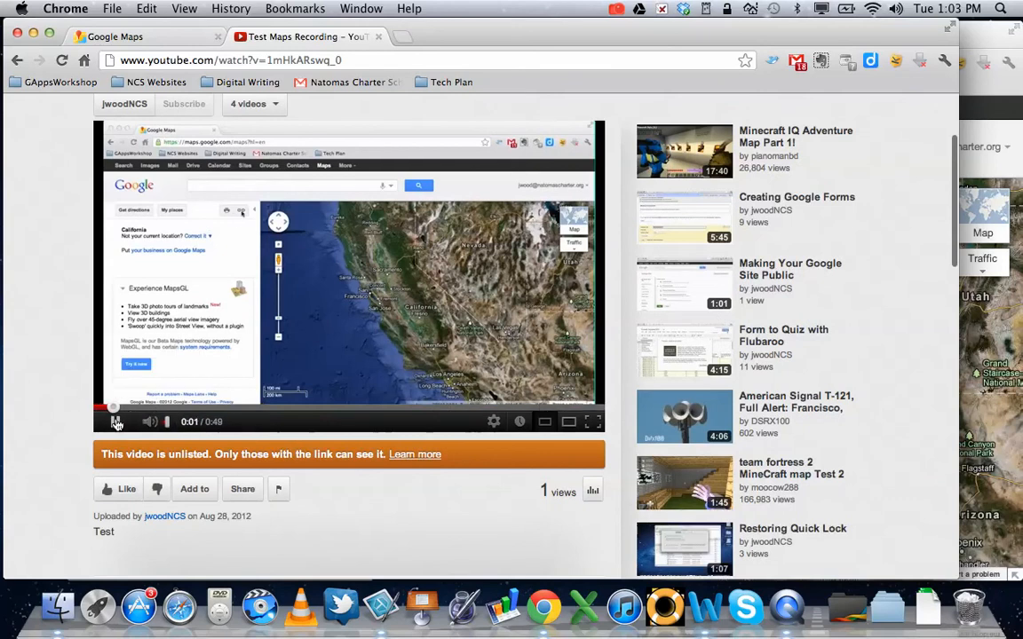
click(115, 421)
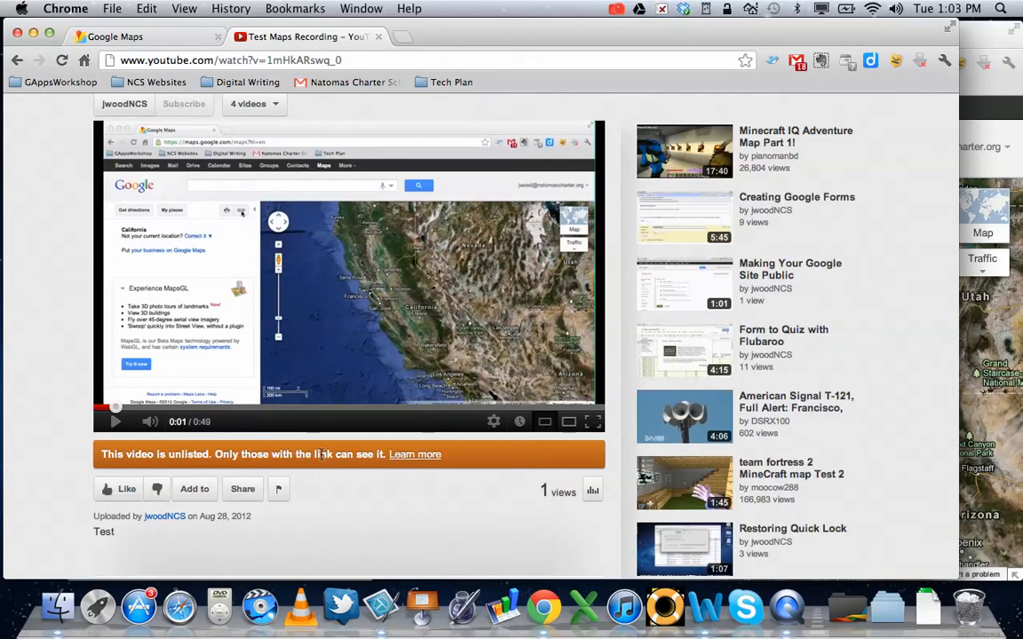
mouse_move(639, 69)
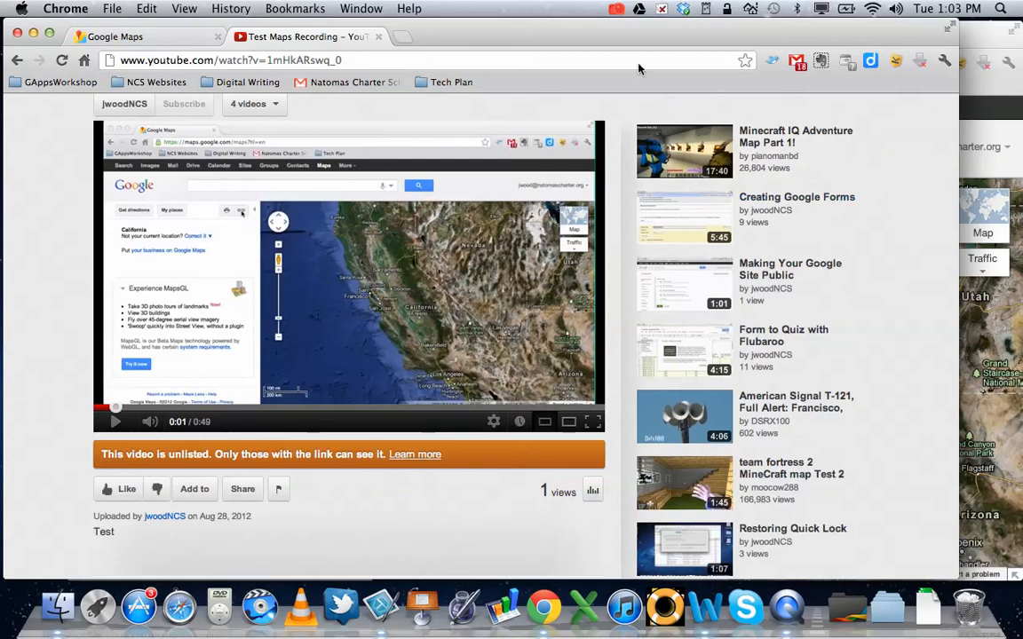